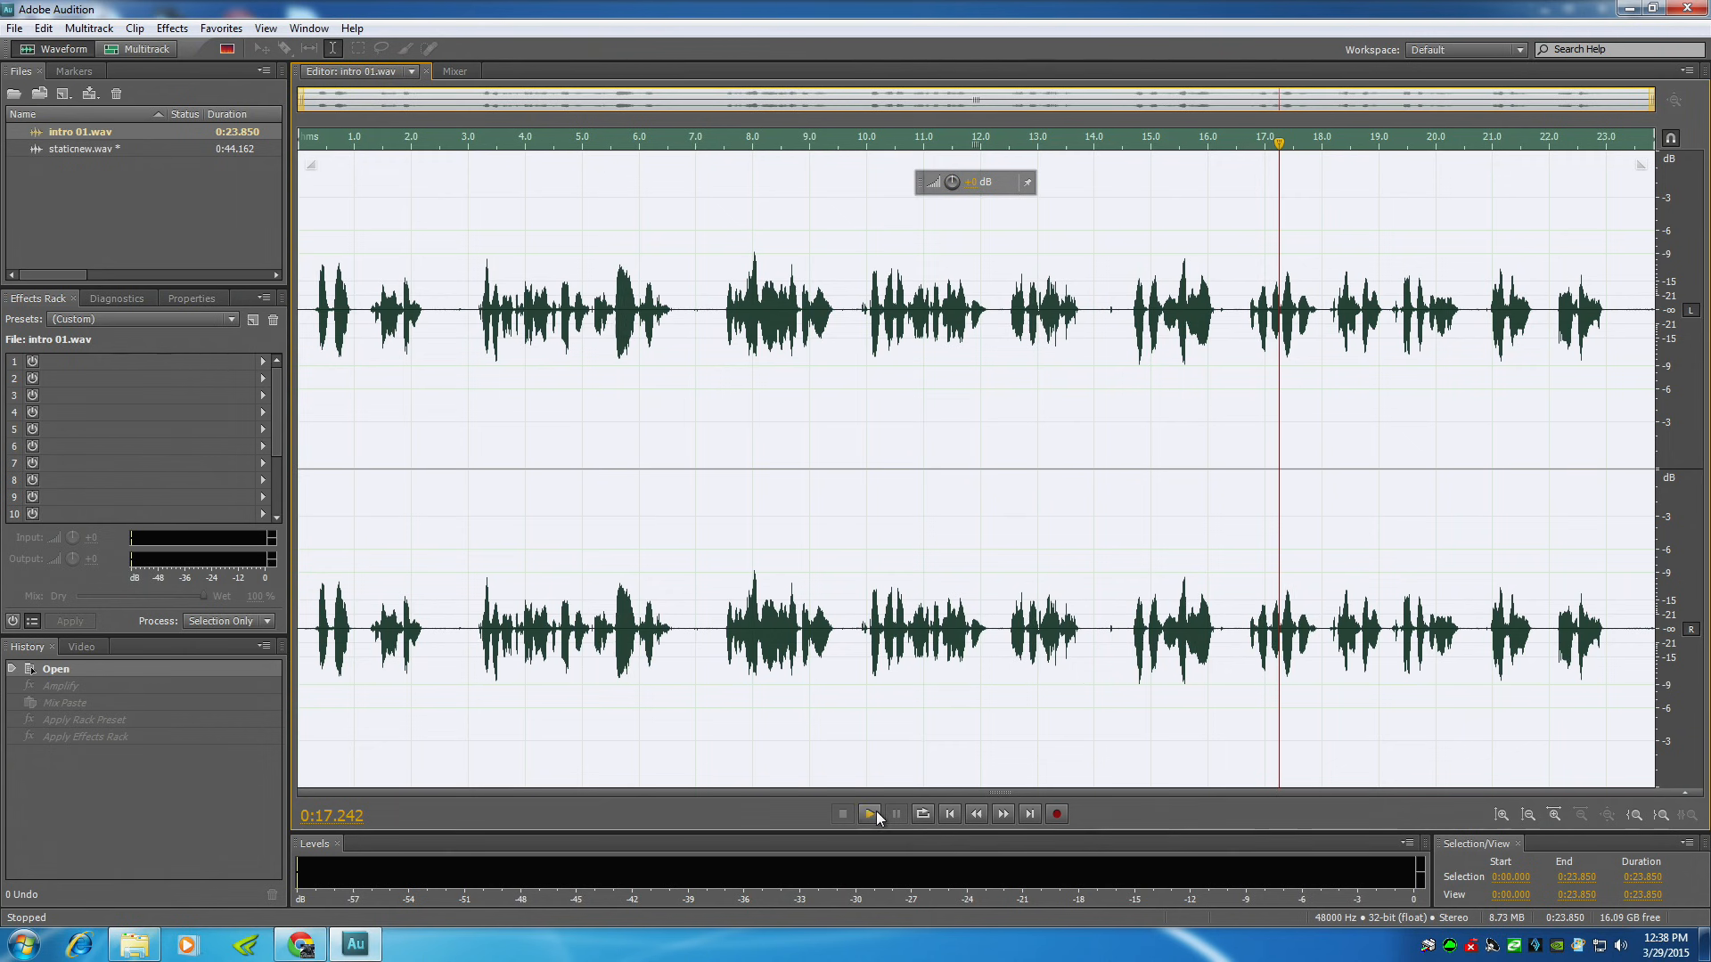
Step: Play the voice intro, then preview the amplified staticnew.wav and stop playback
click(868, 813)
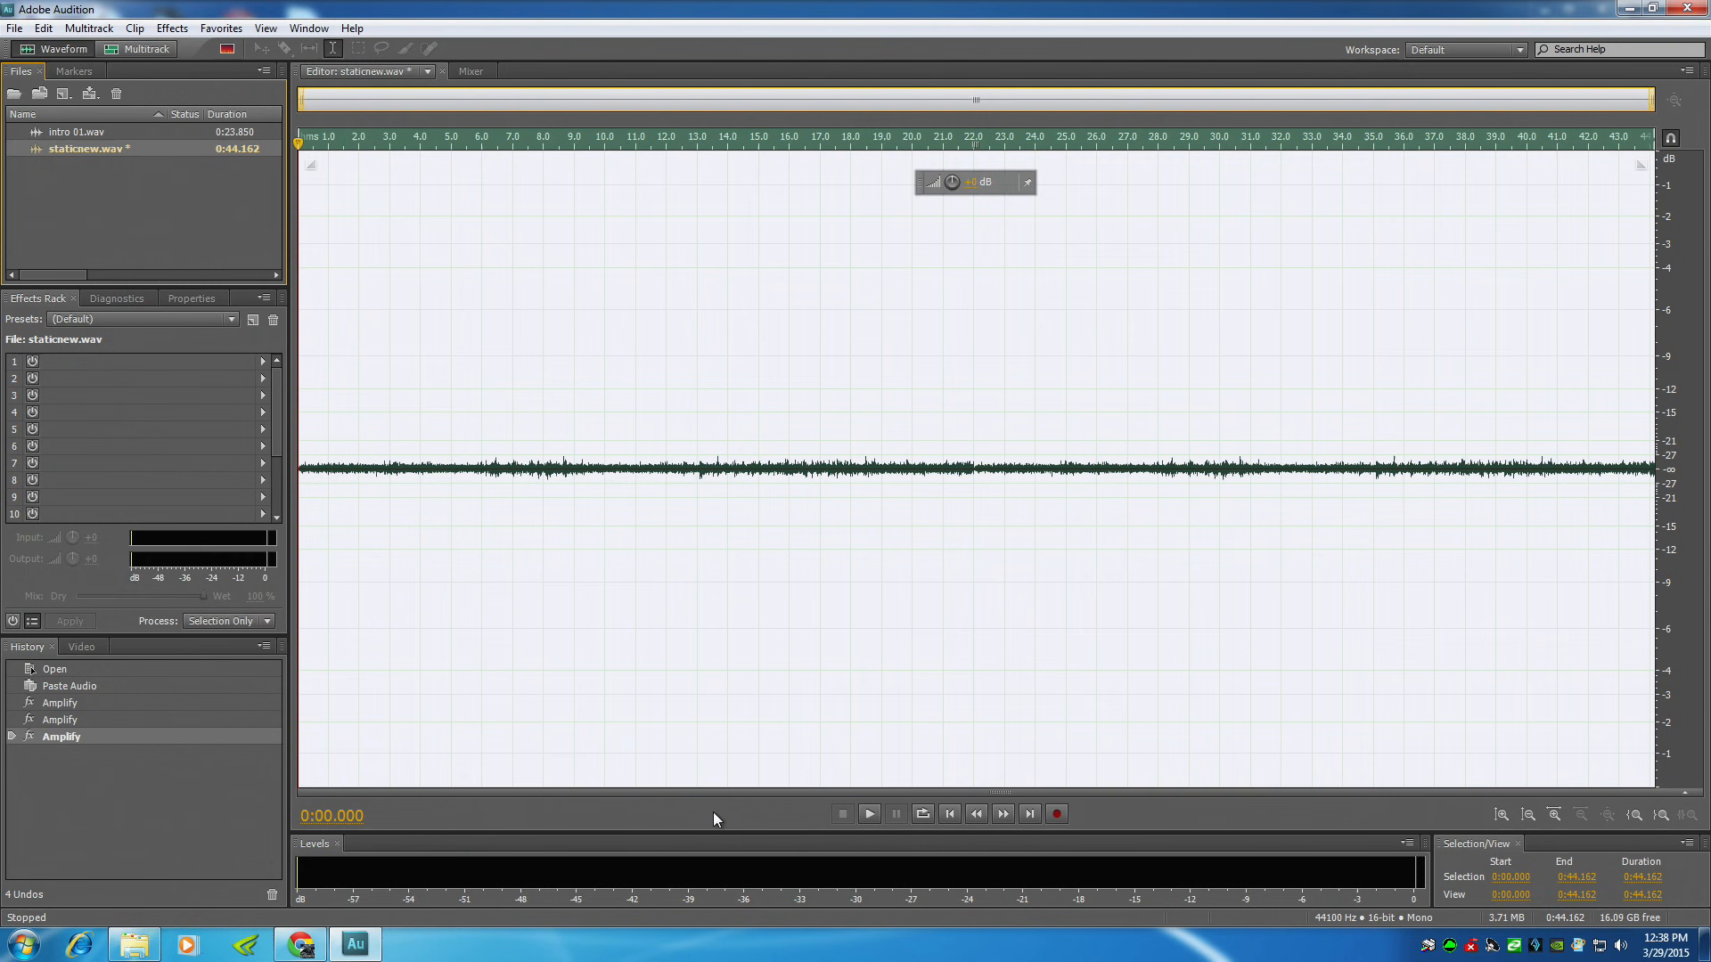
click(869, 813)
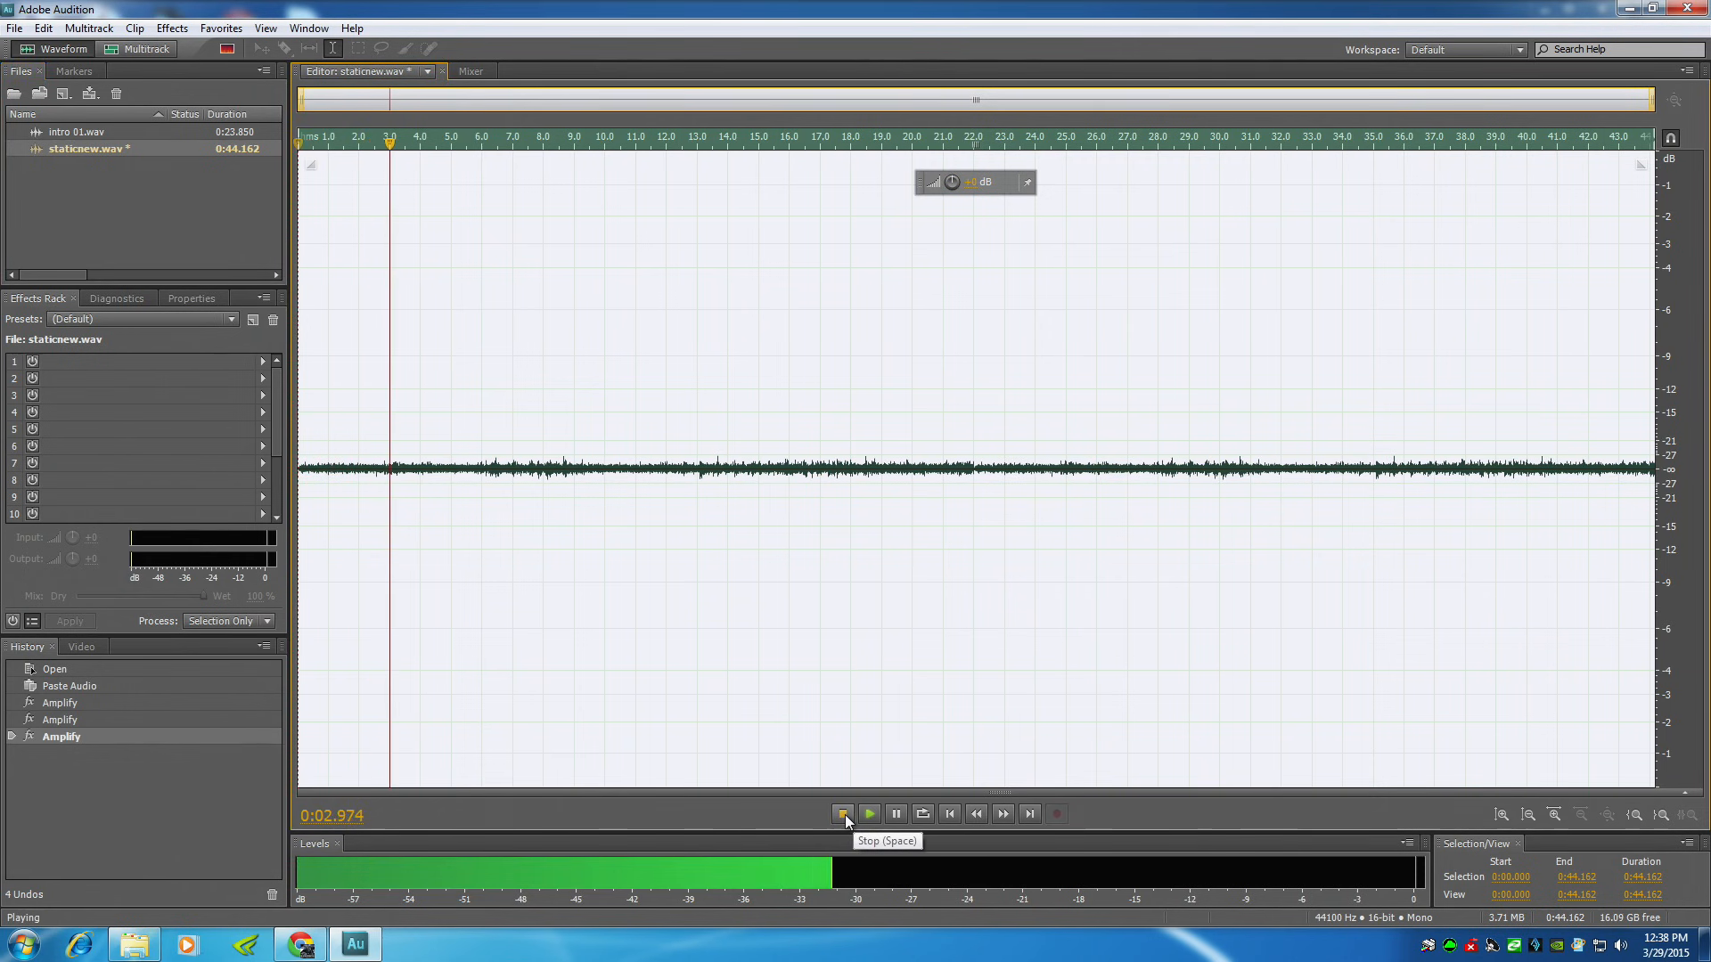
click(842, 814)
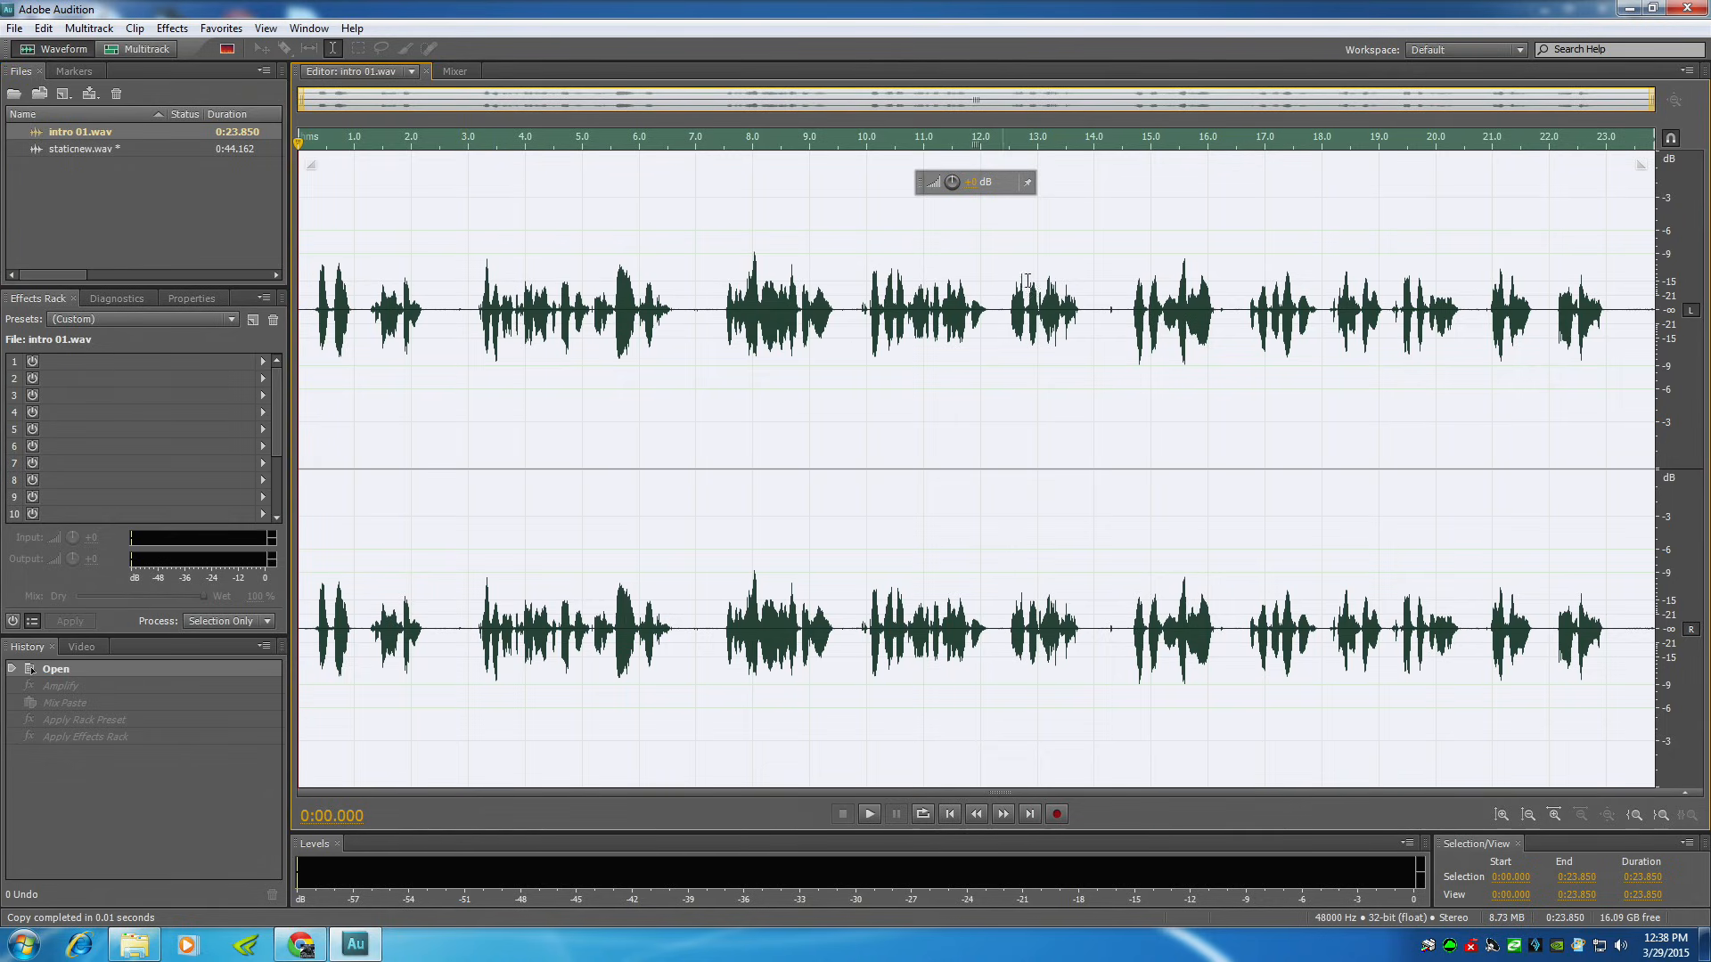
Step: Boost intro 01.wav's gain, mix-paste the copied static into it, and preview the mix
drag(953, 181, 987, 188)
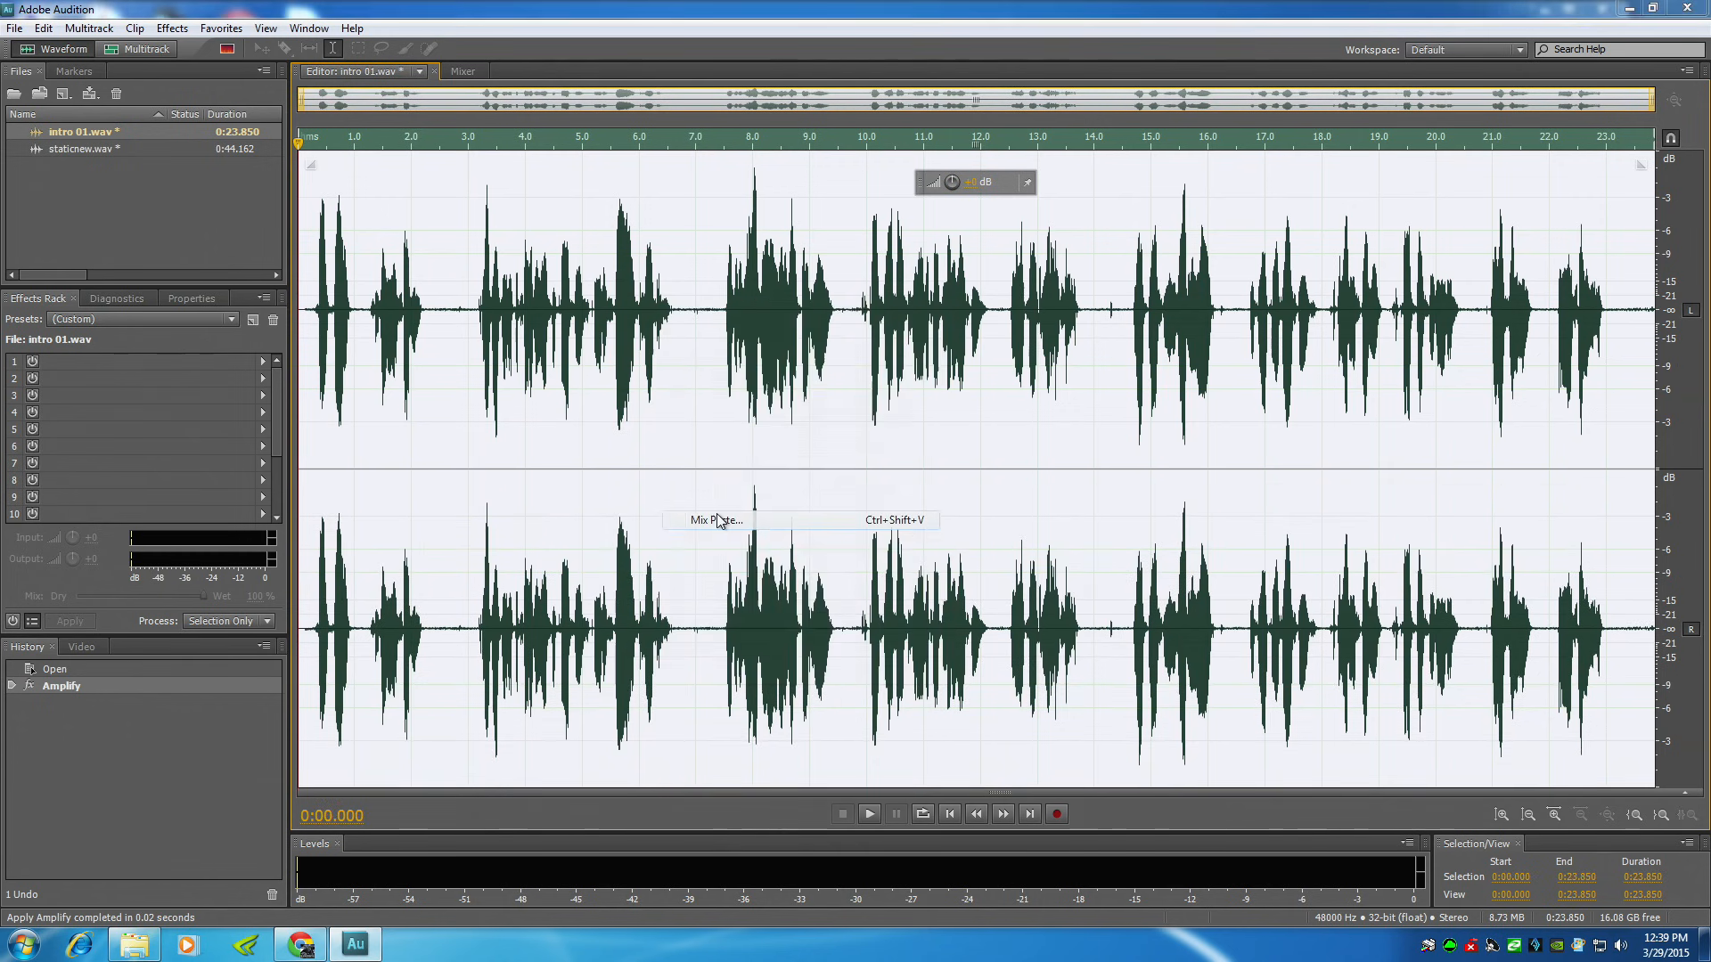
click(717, 520)
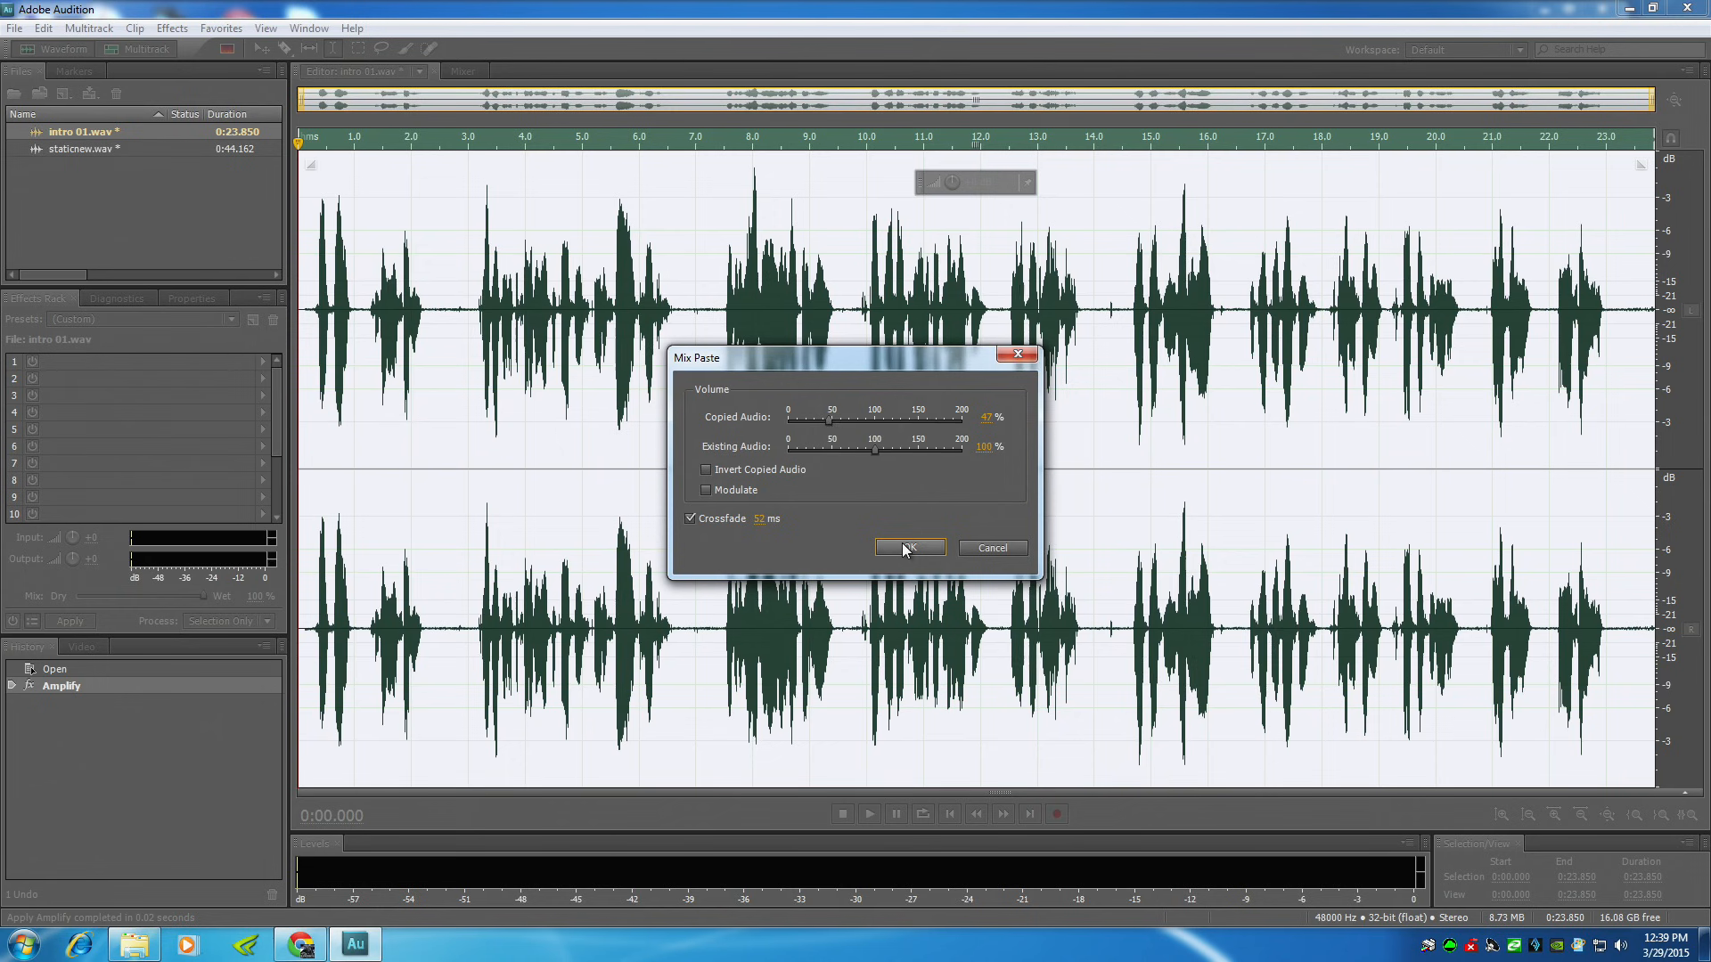
click(910, 548)
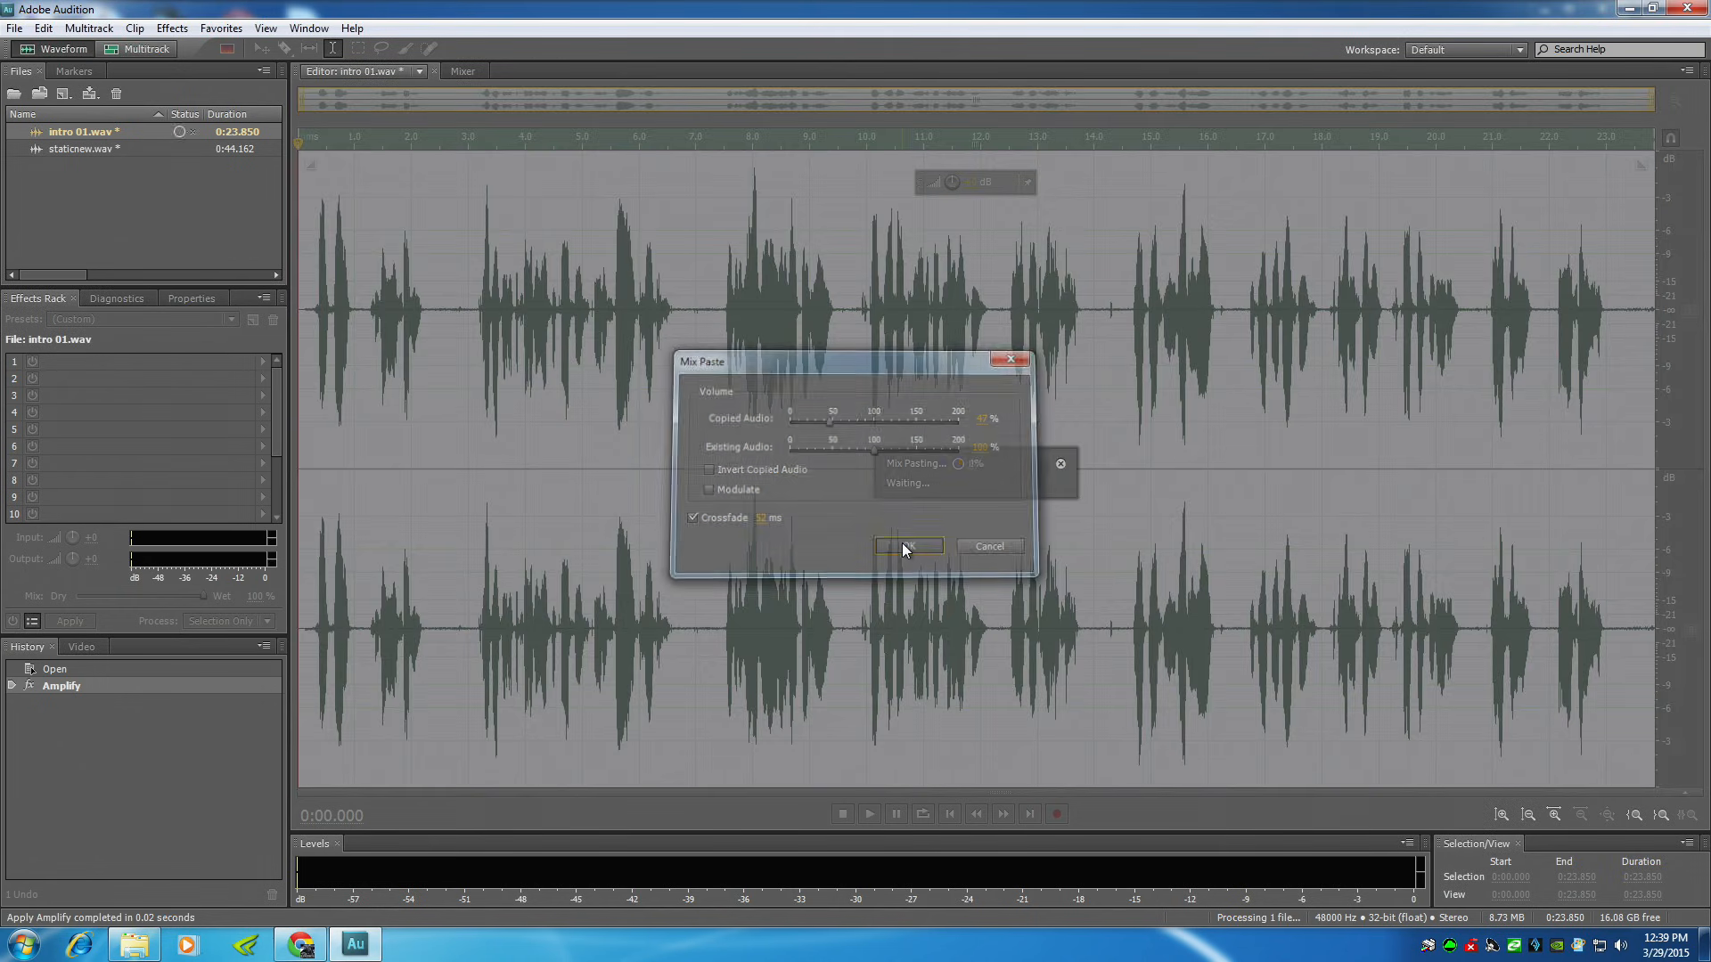
click(909, 546)
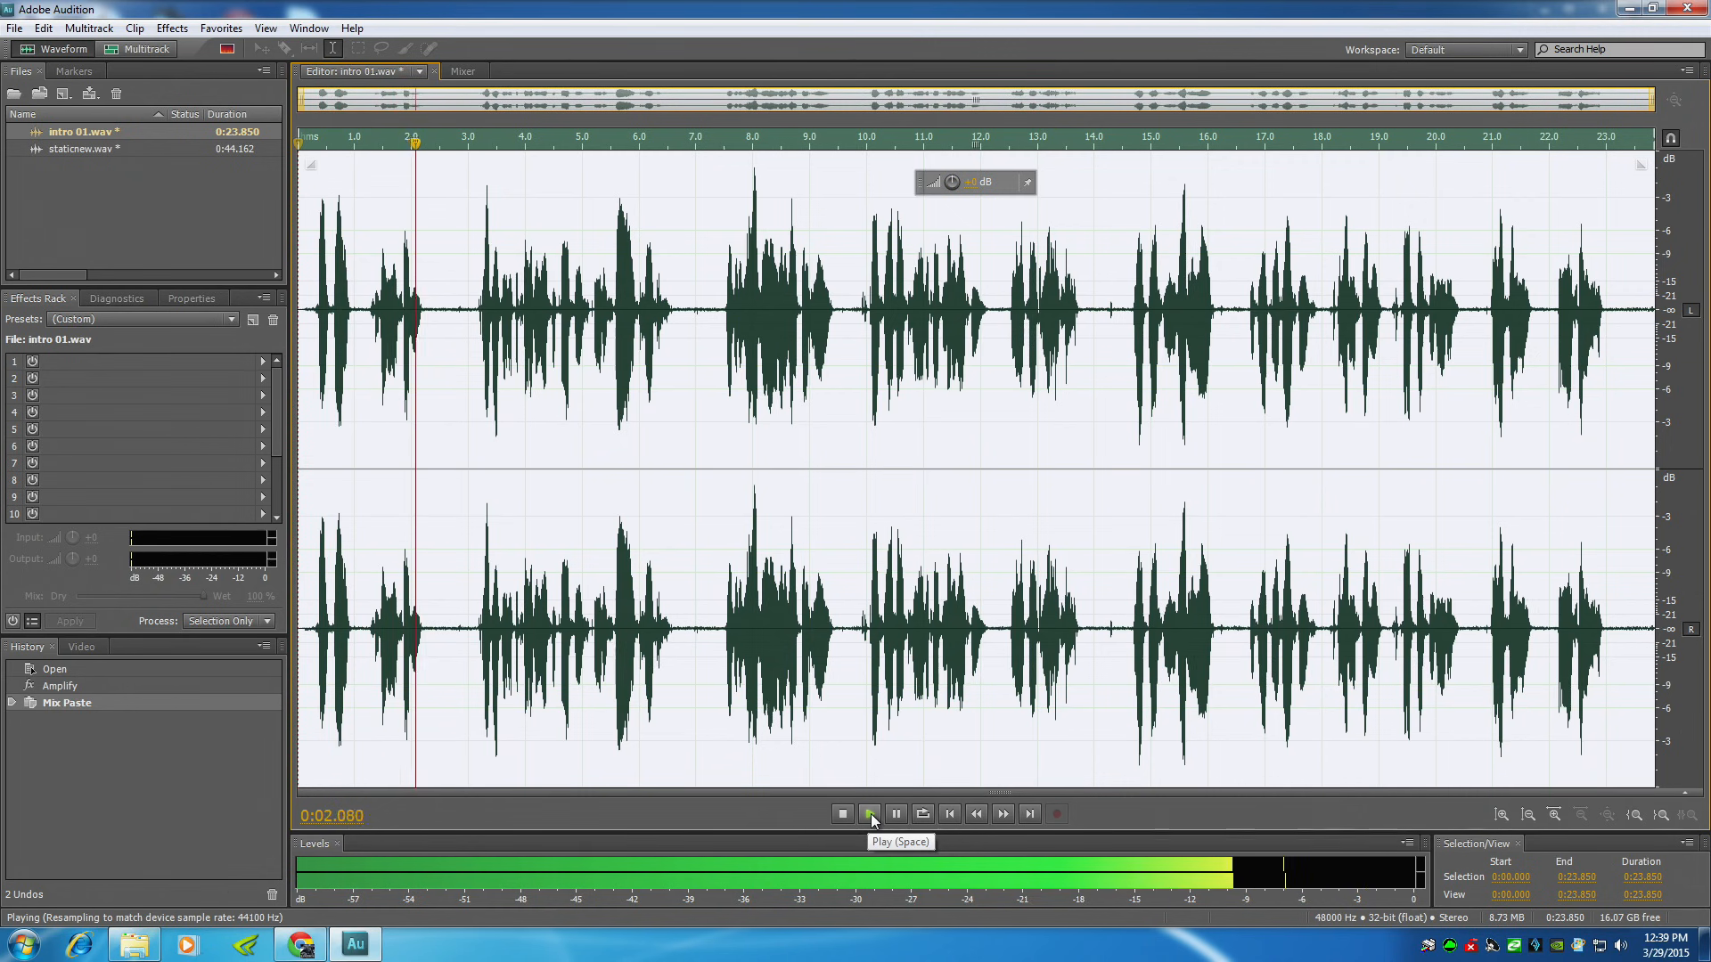
click(842, 813)
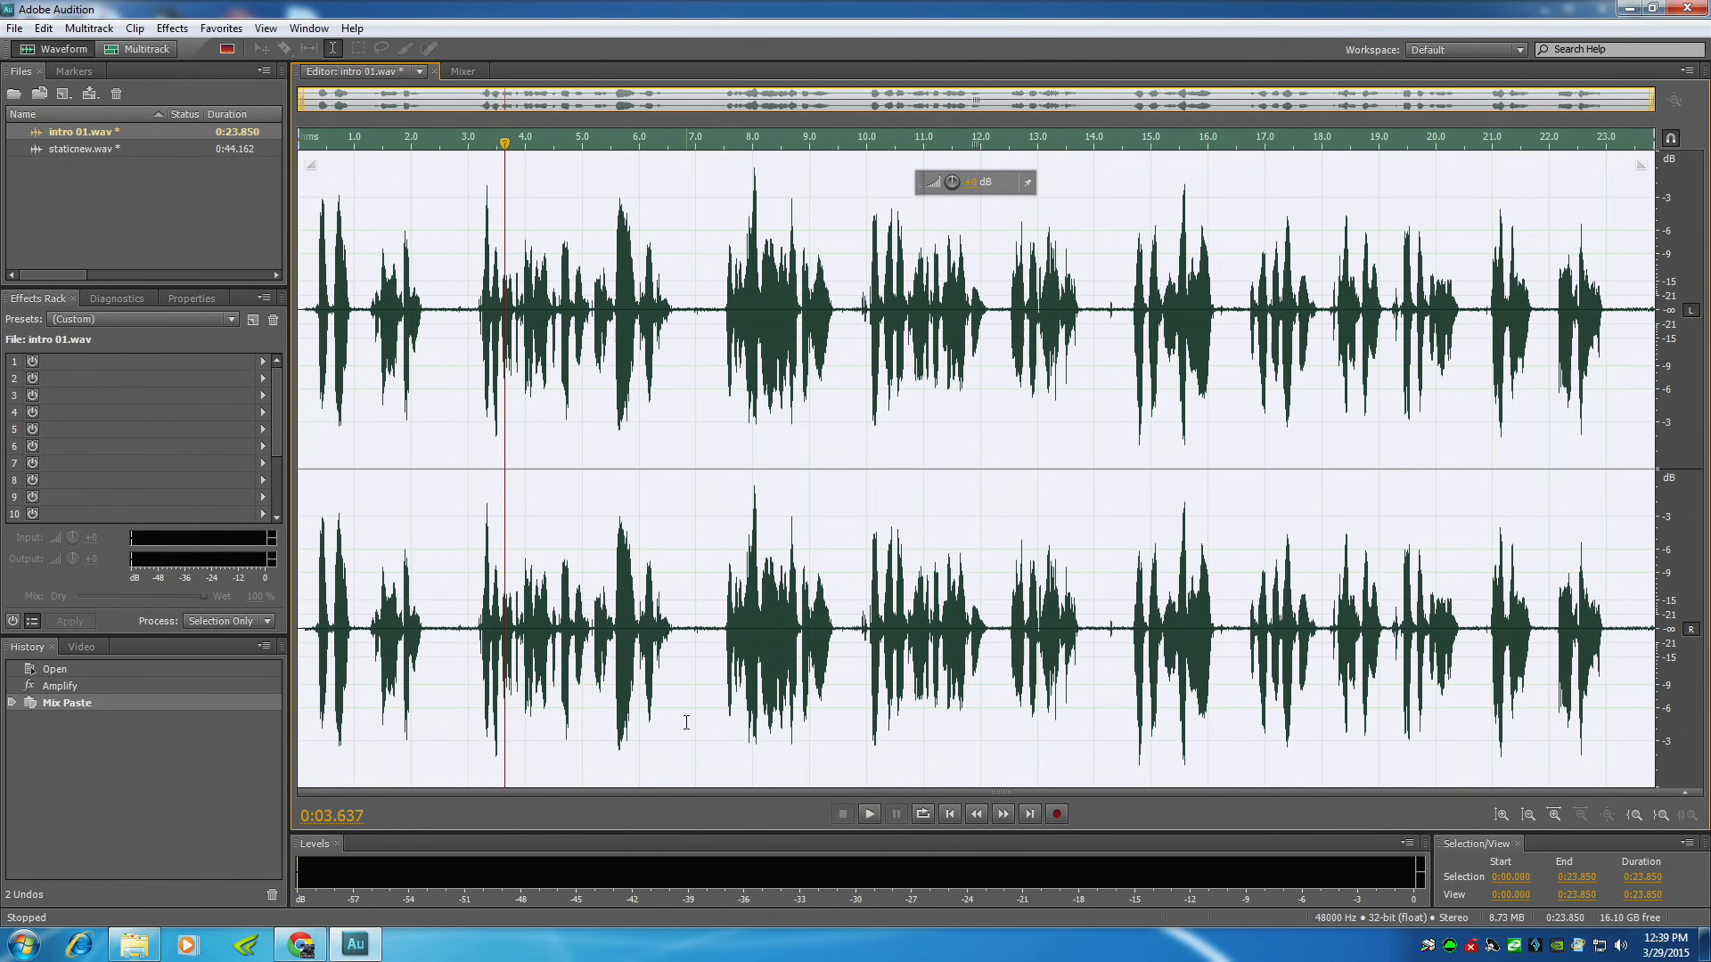
click(870, 813)
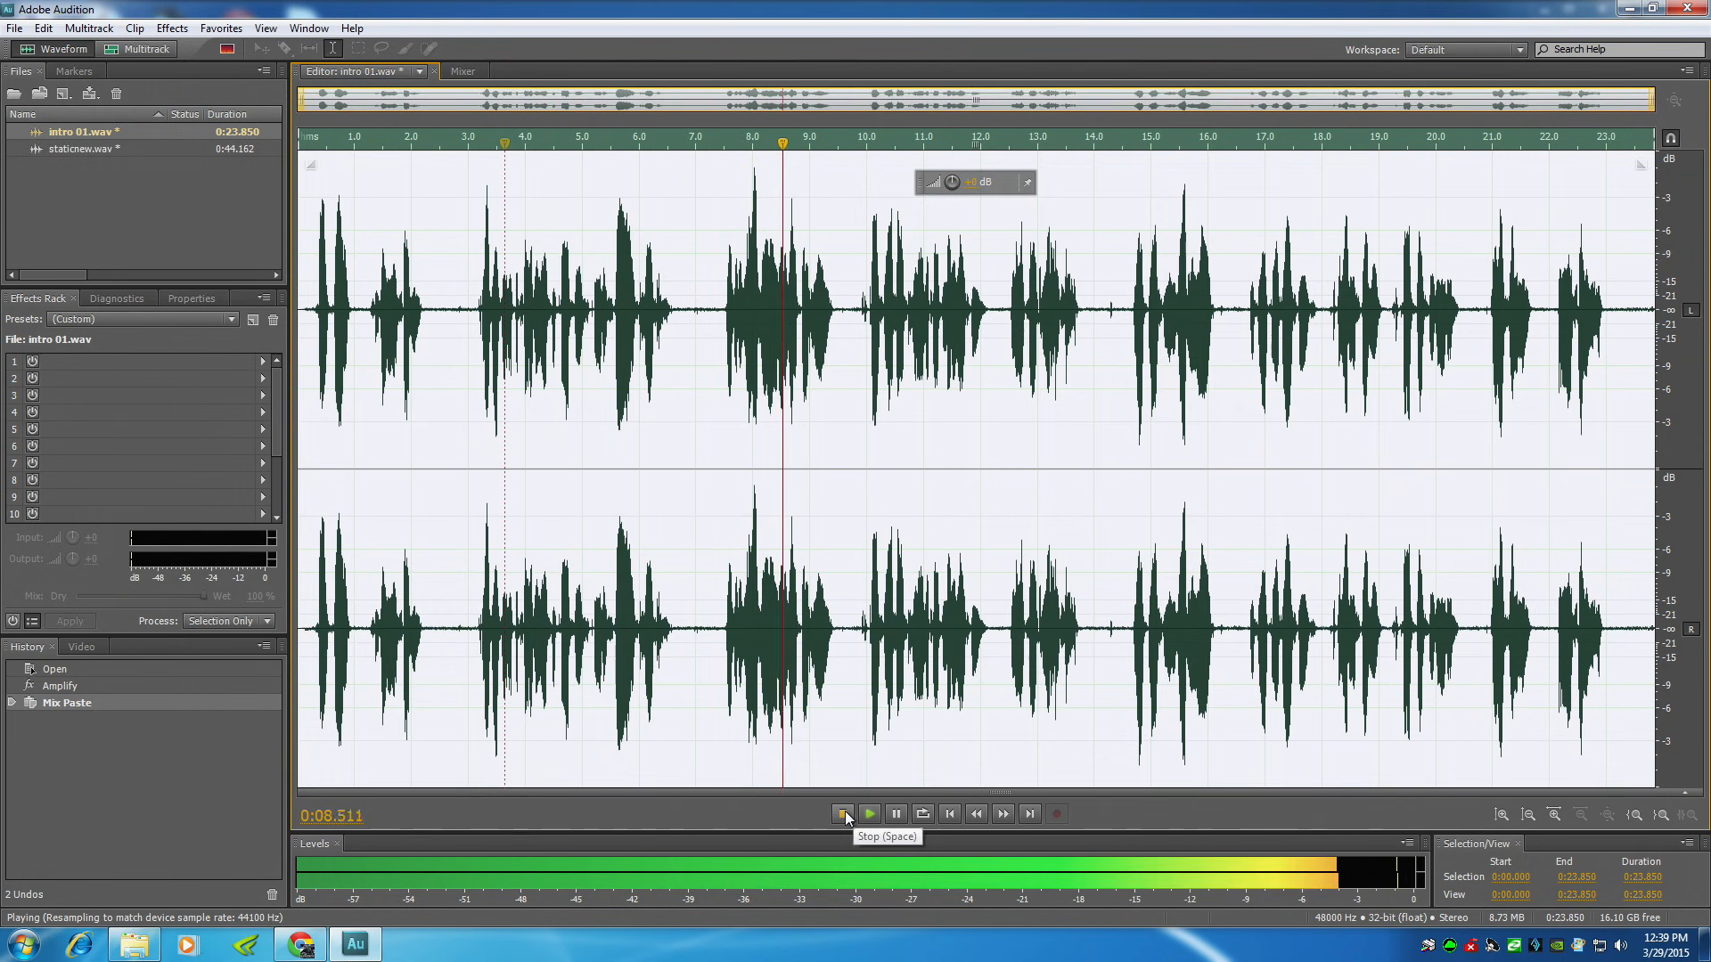
Step: Render the AM Radio effects preset into intro 01.wav and preview the processed audio
click(843, 815)
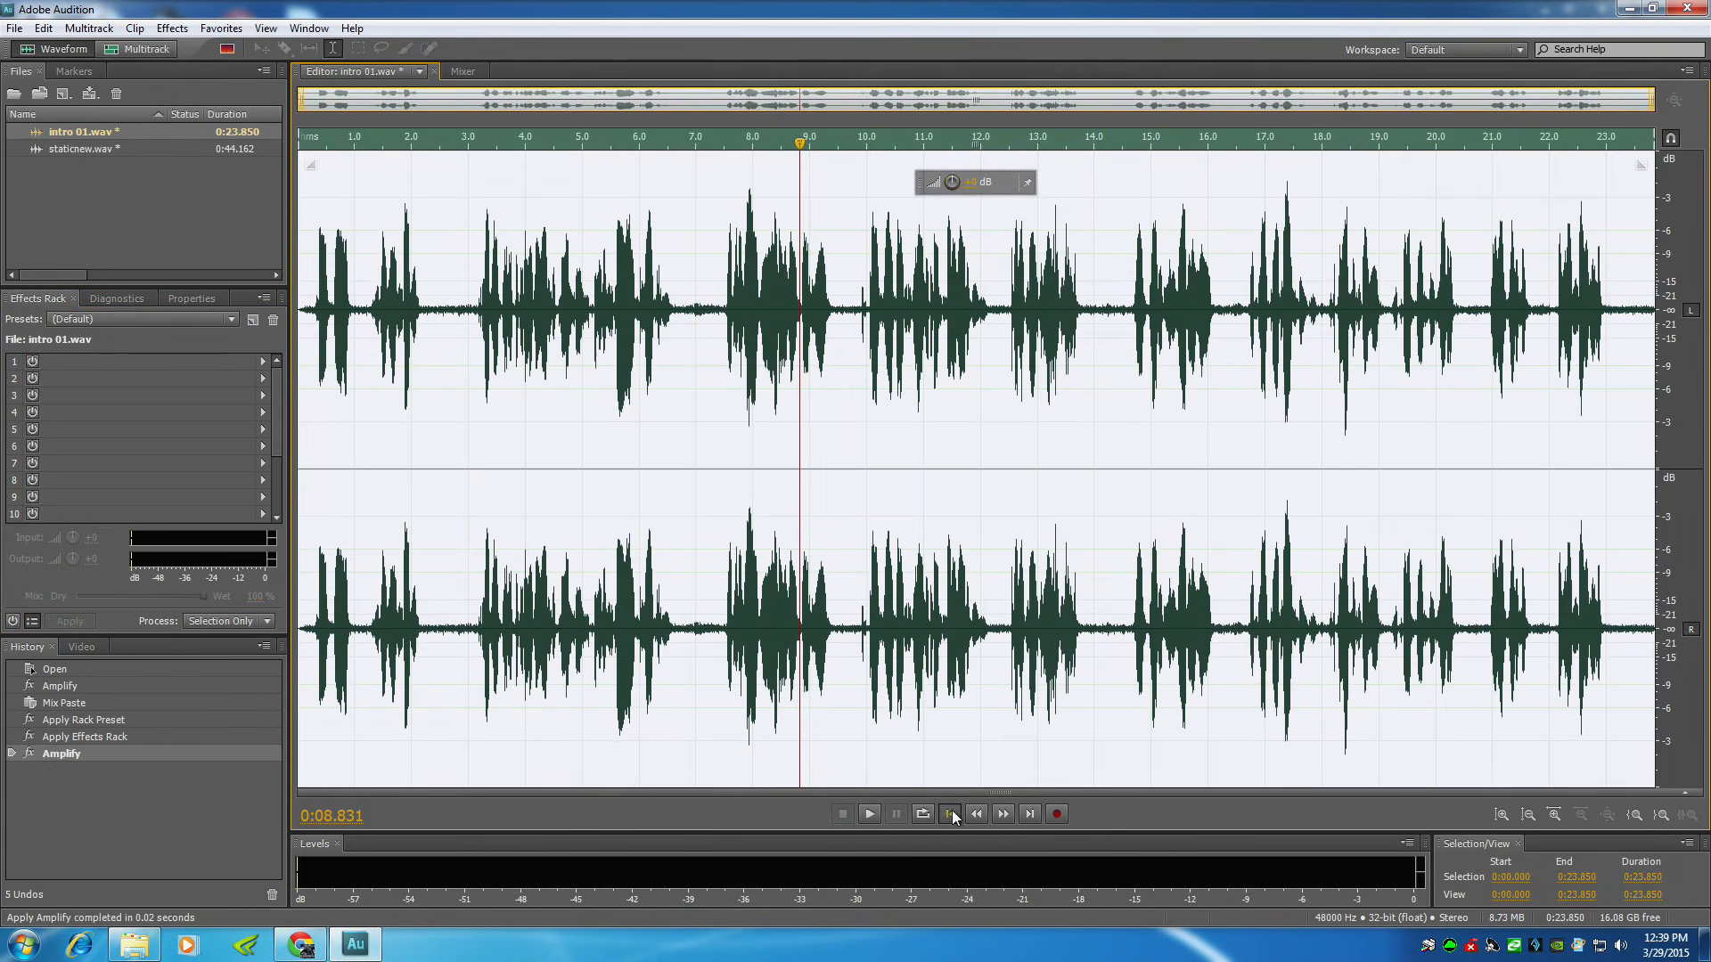
click(869, 814)
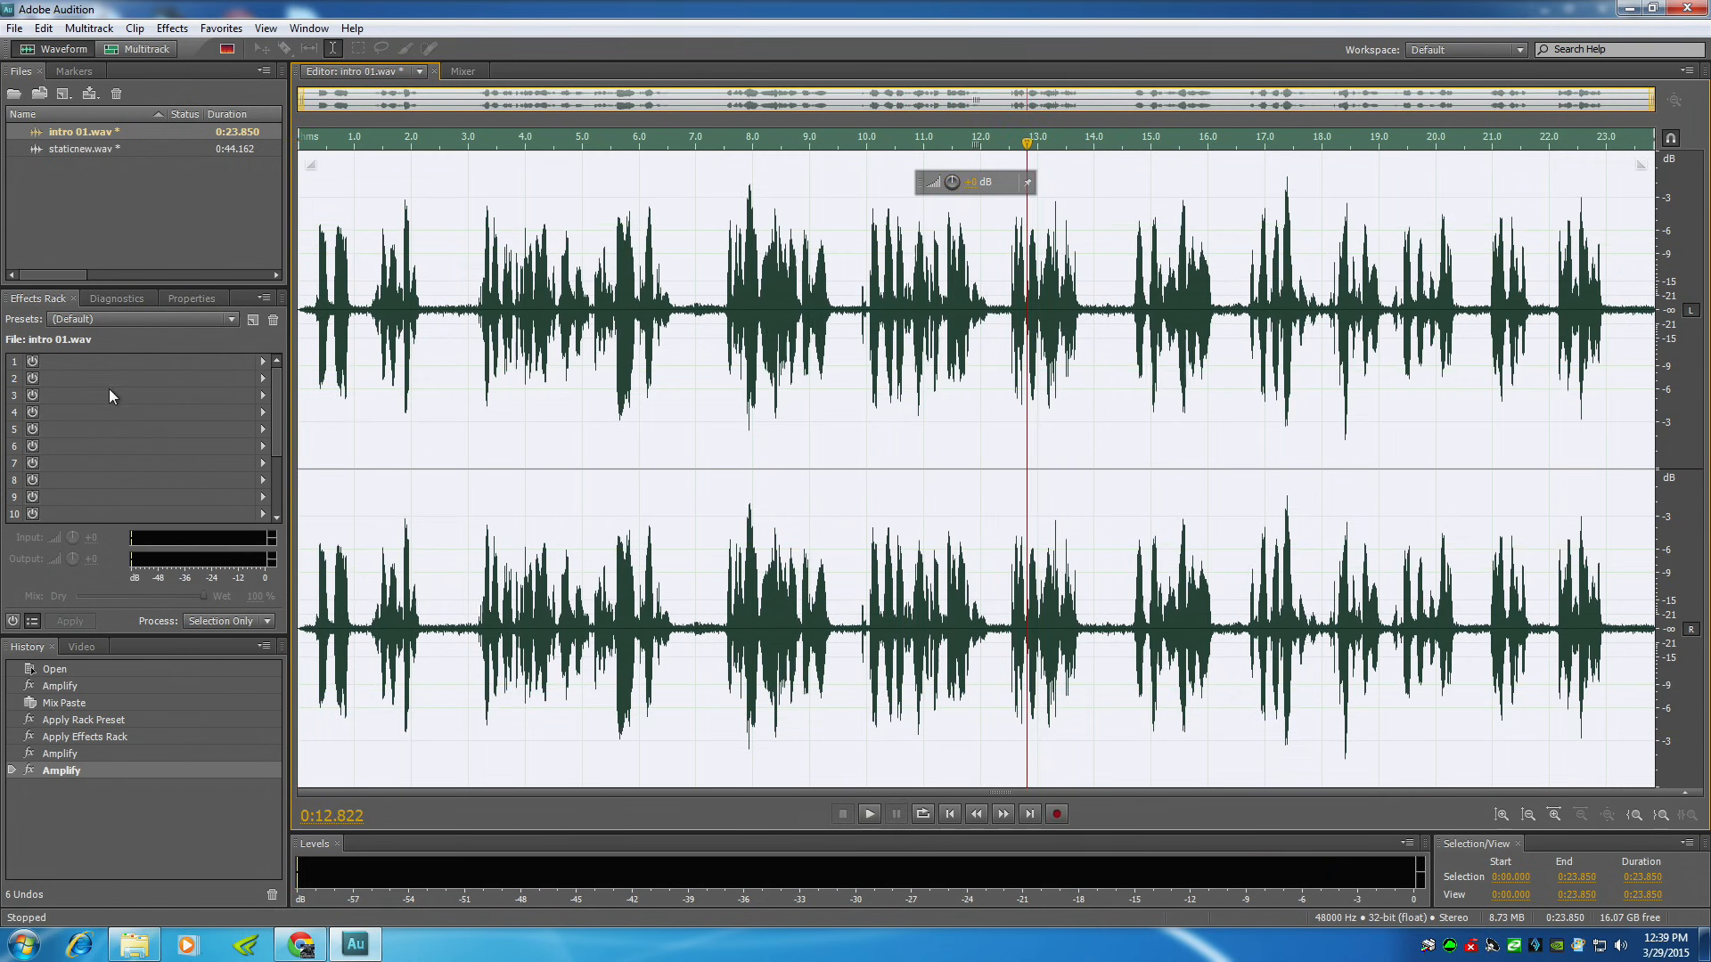
click(70, 621)
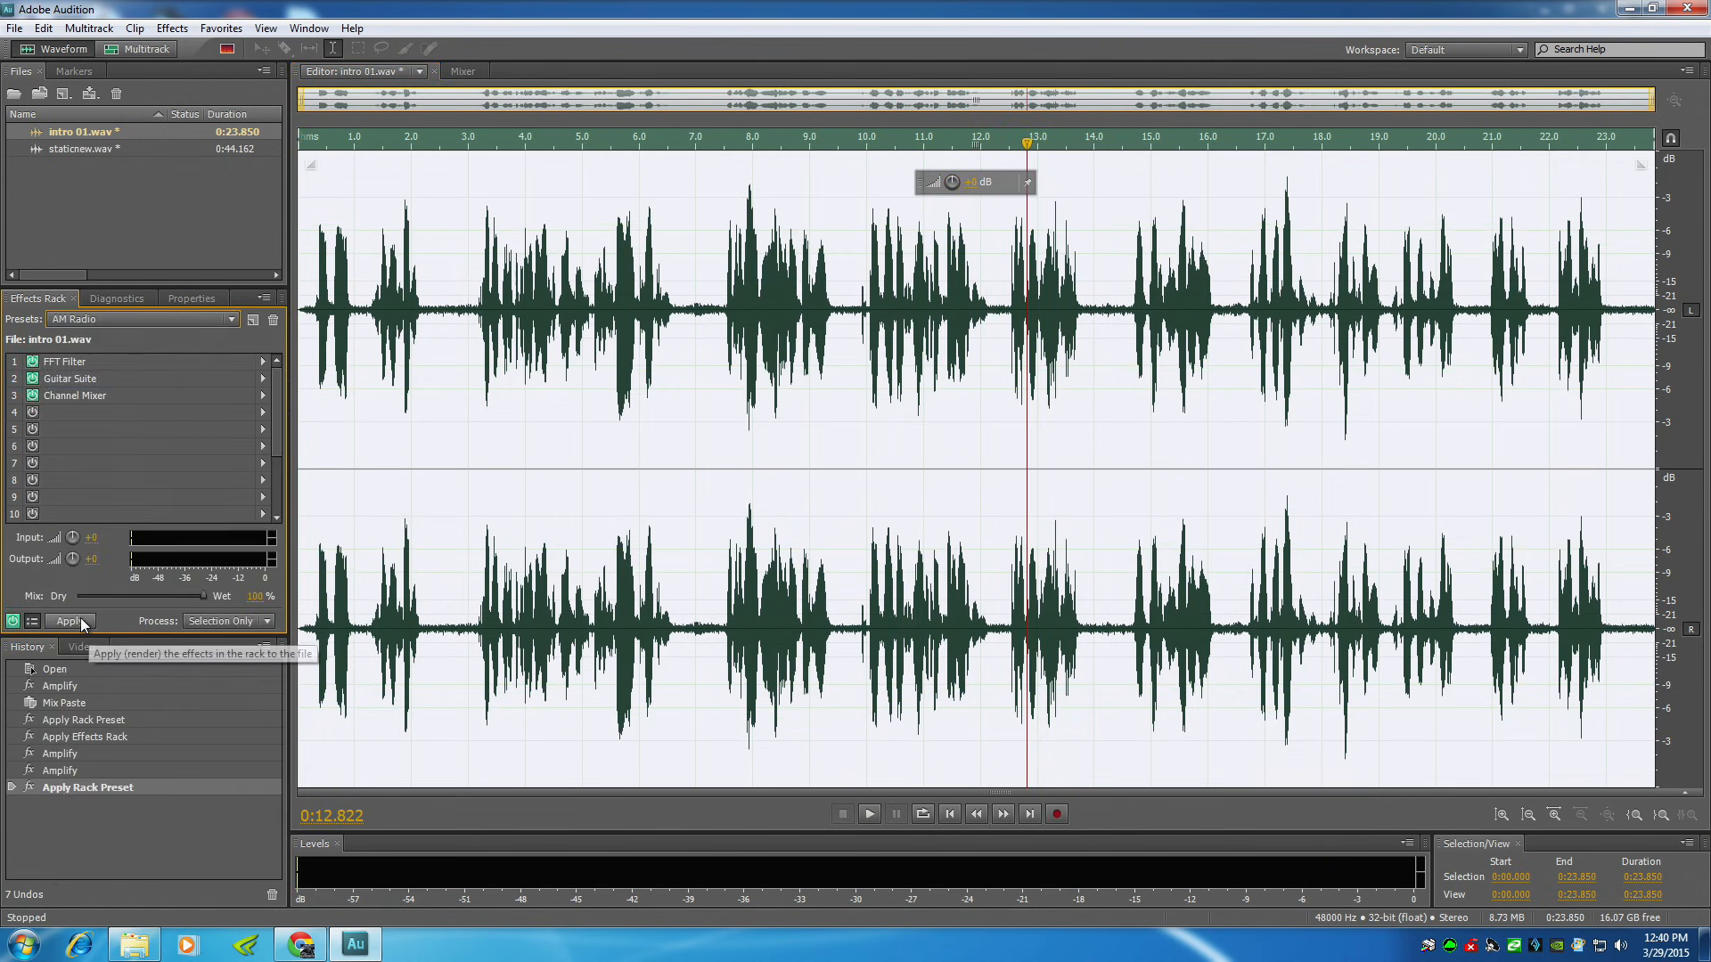
click(70, 620)
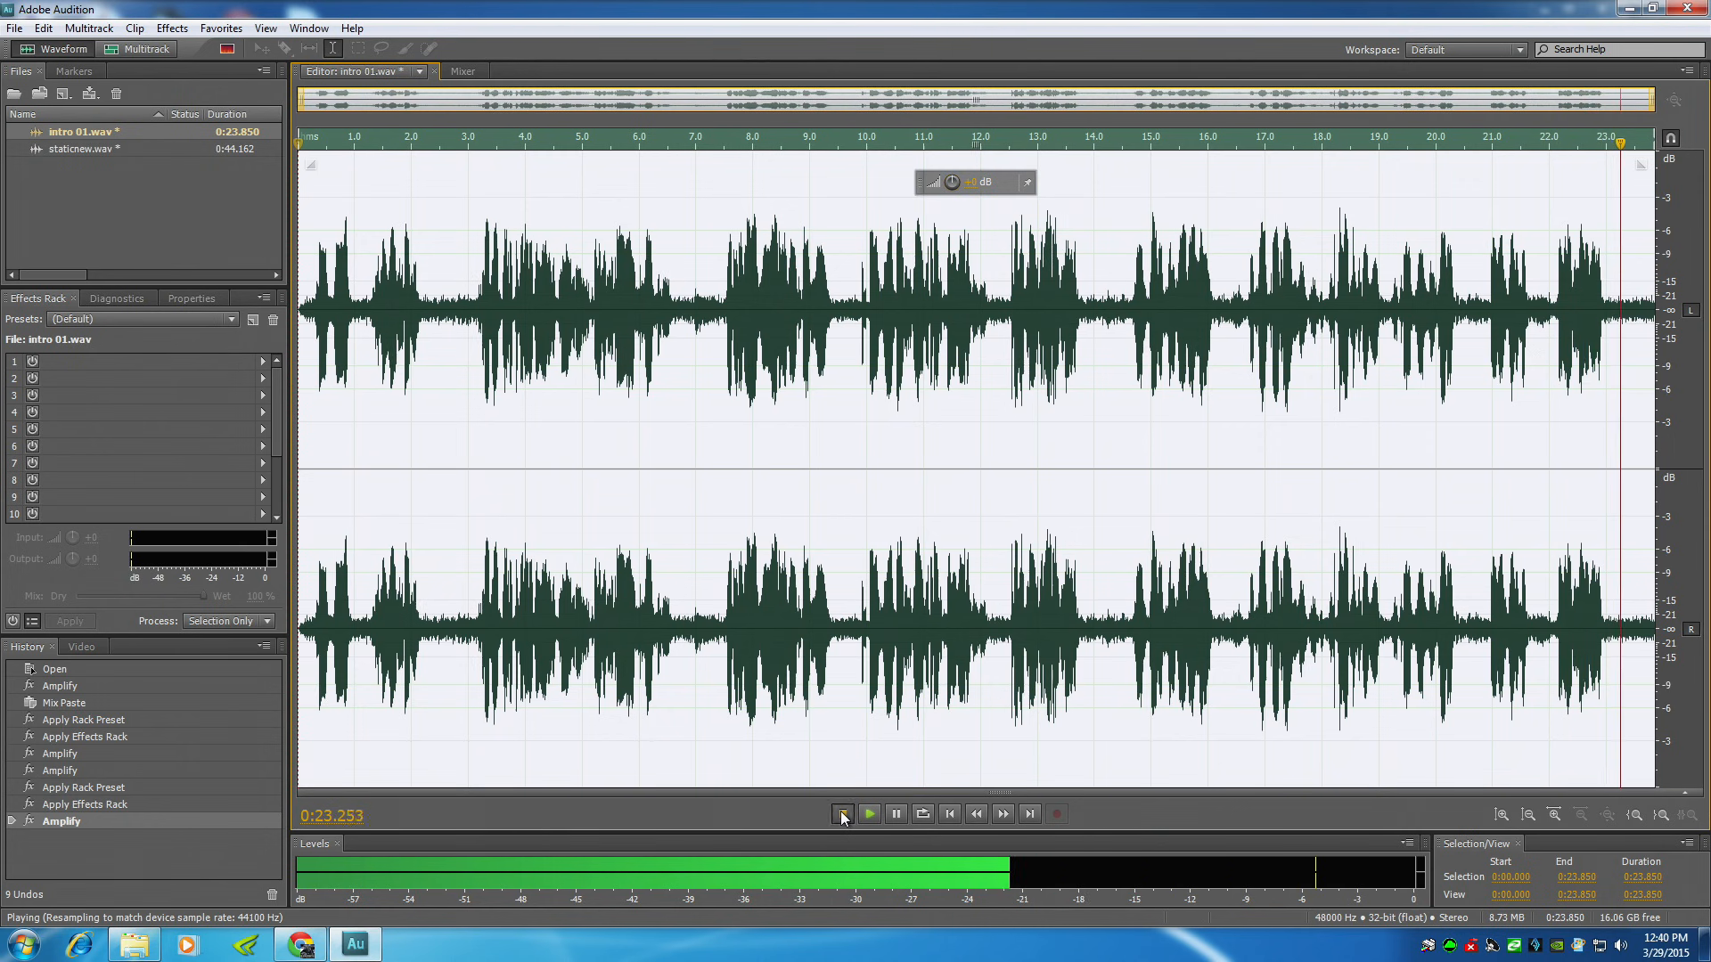
click(842, 813)
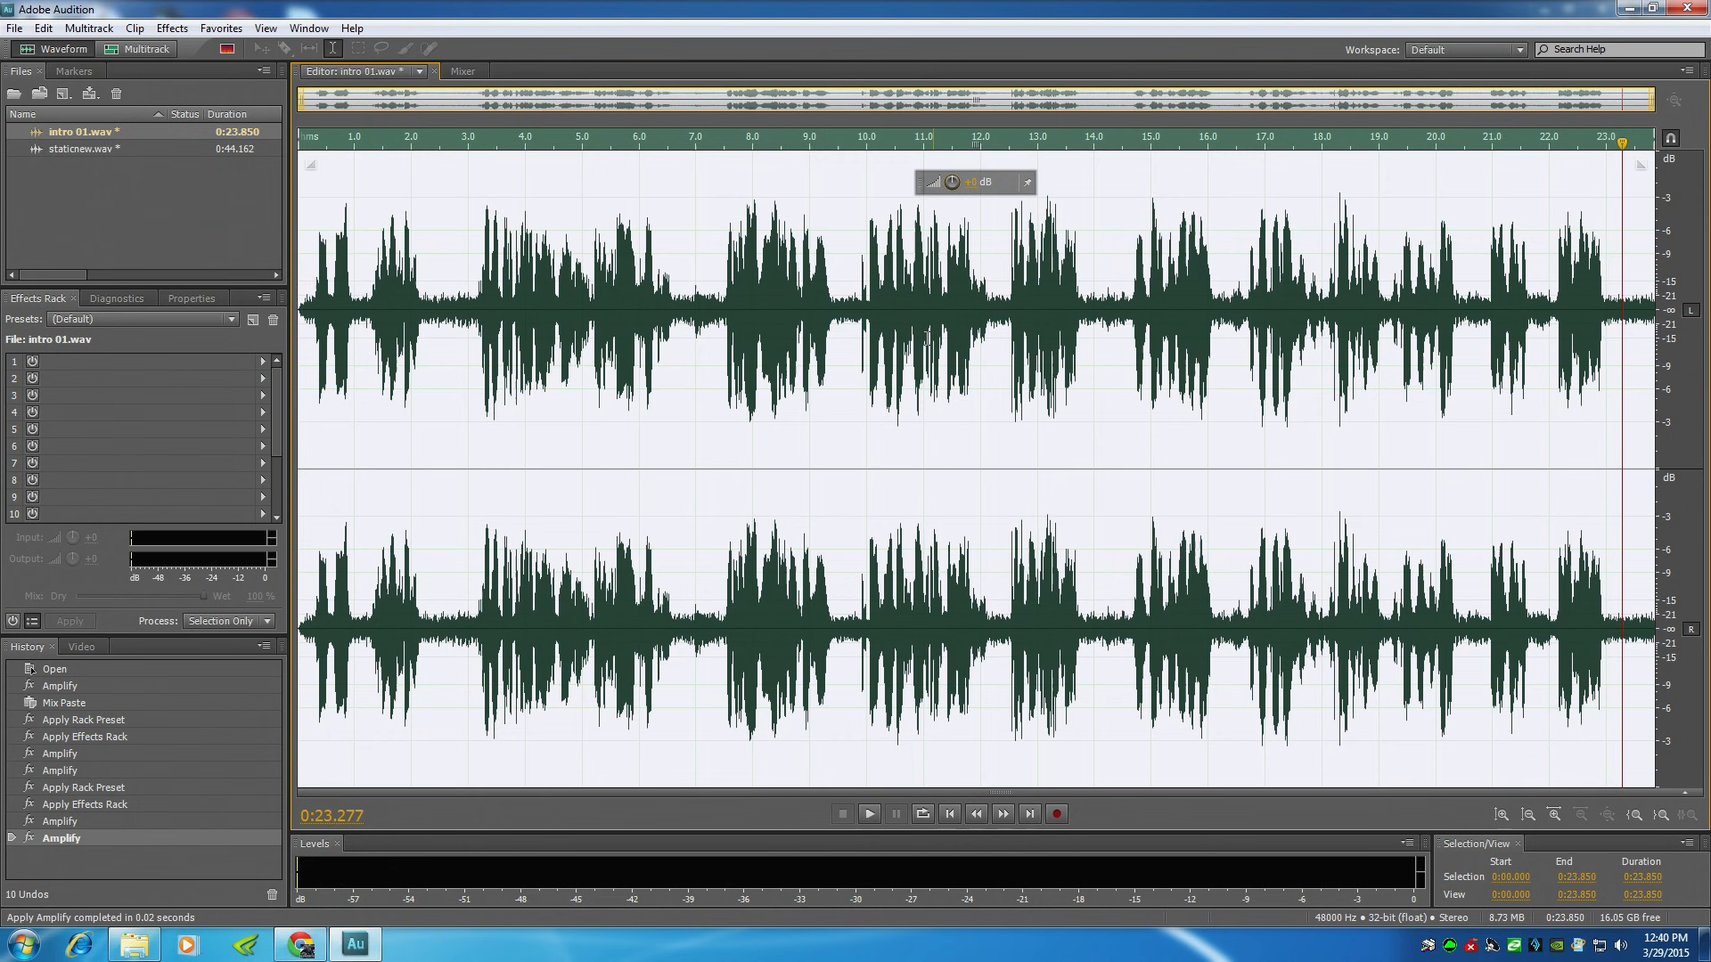
mouse_move(869, 501)
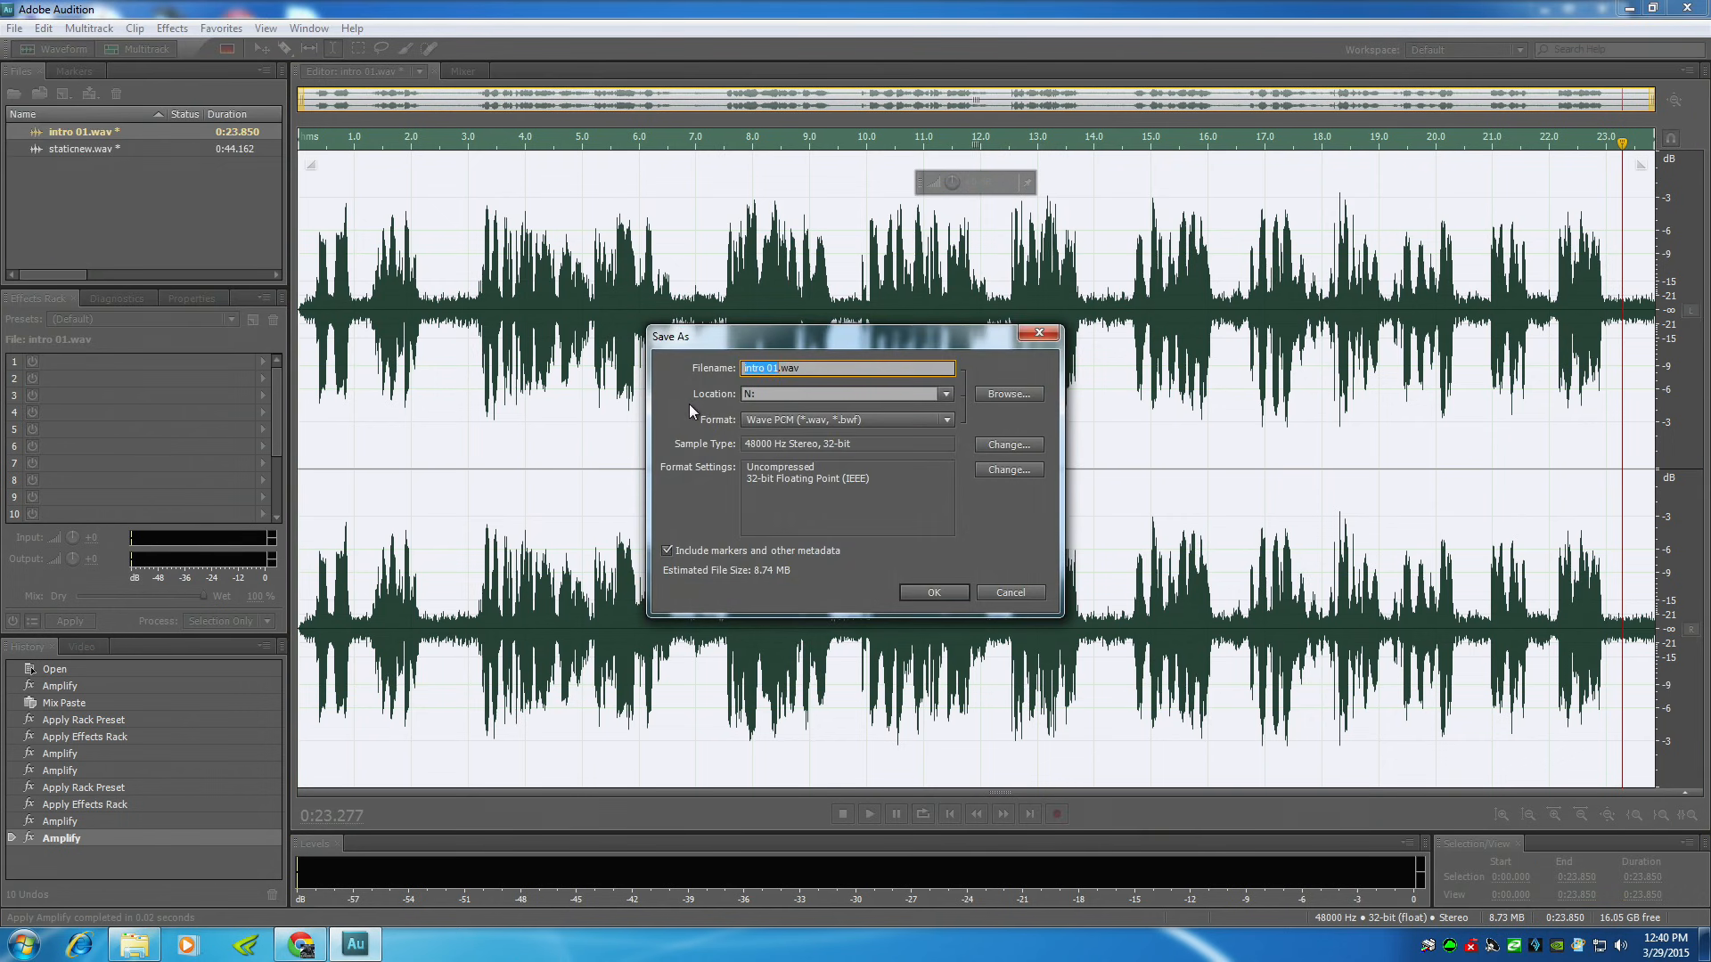
mouse_move(888, 385)
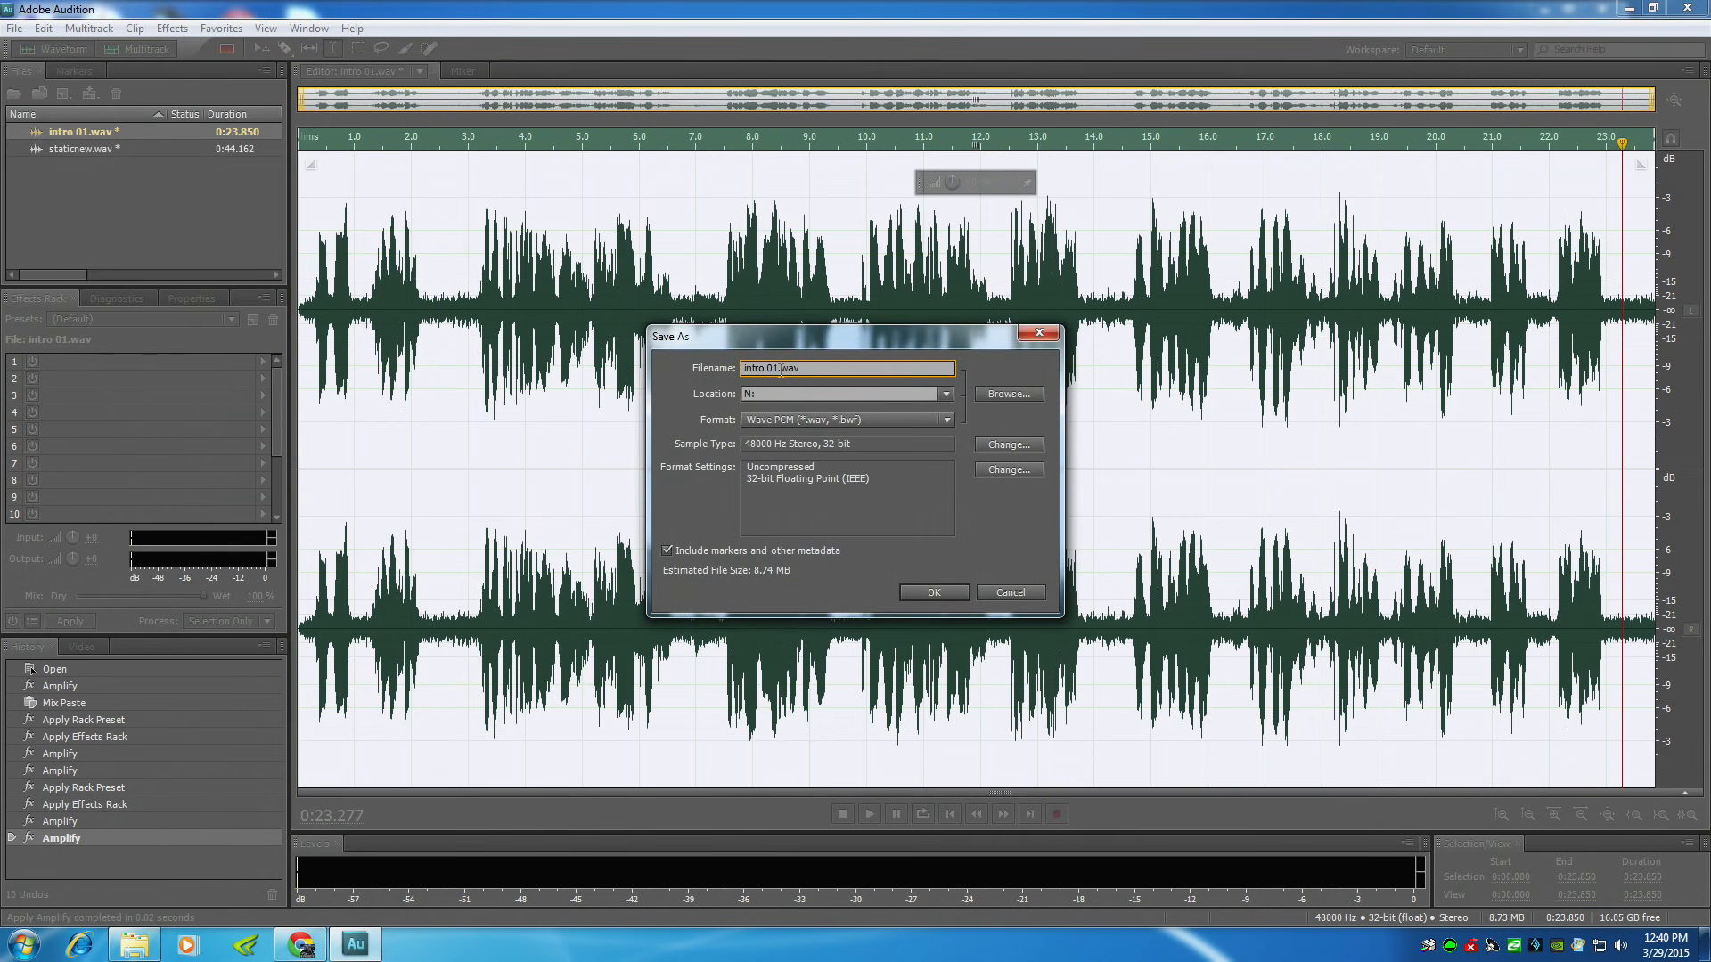
Step: Save the processed intro as Intro_01_youtube.wav in Wave PCM format
text(Intro.wav)
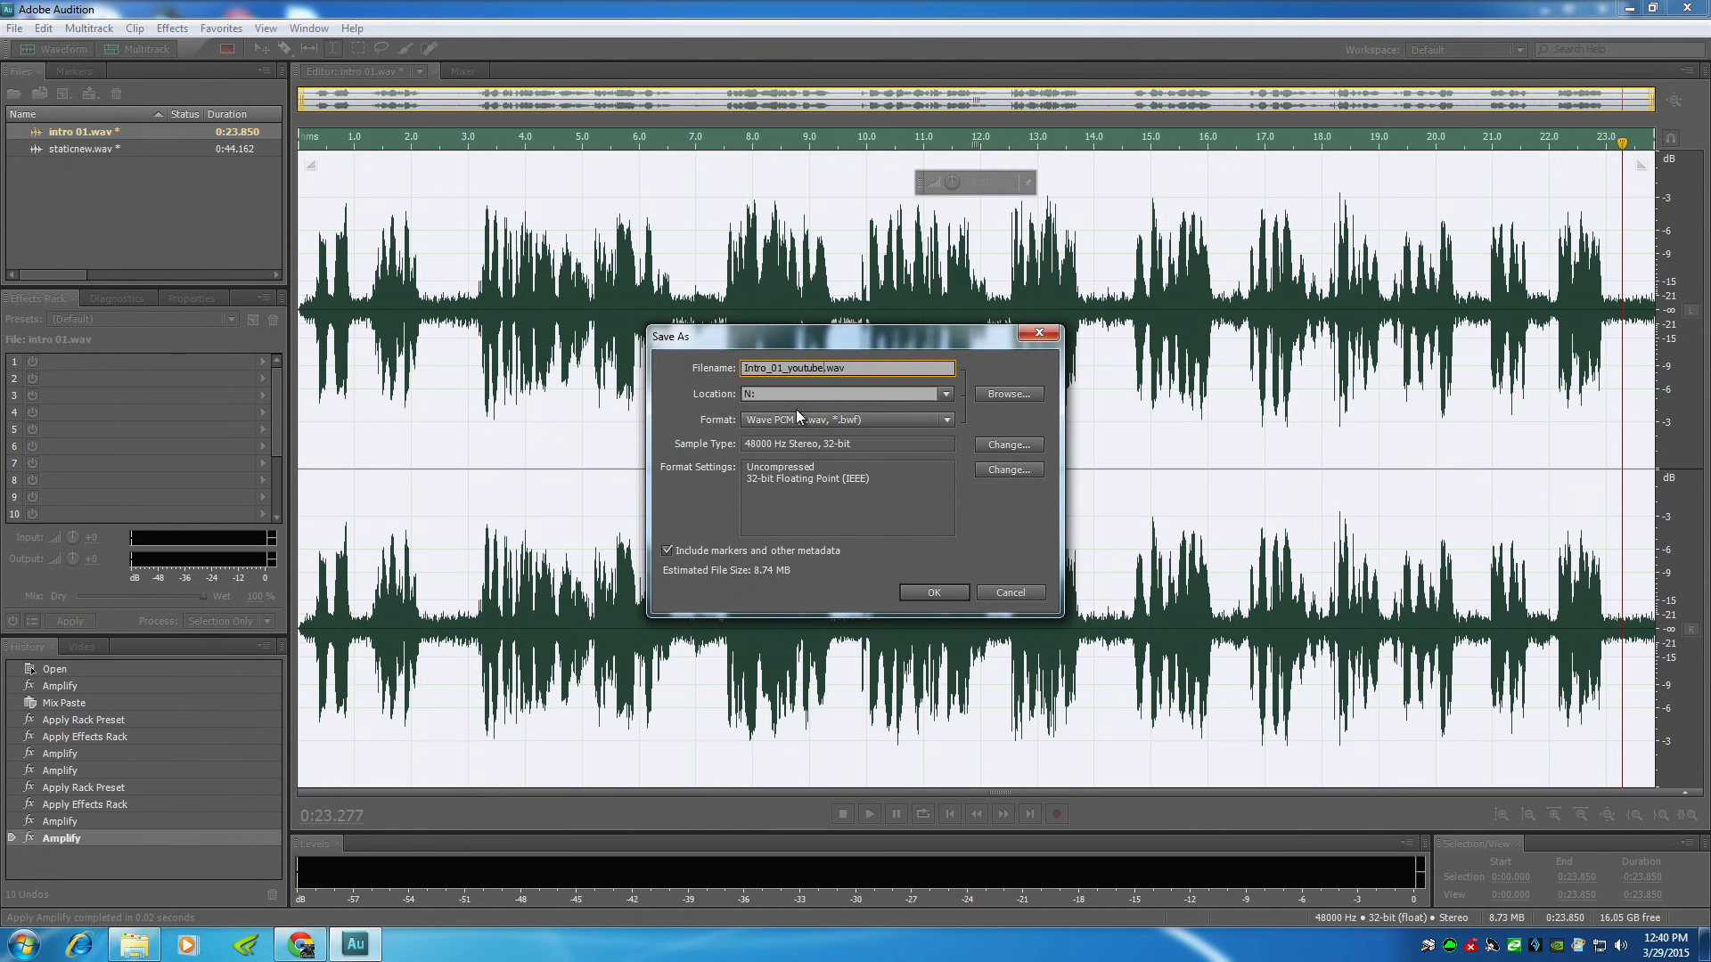
click(934, 593)
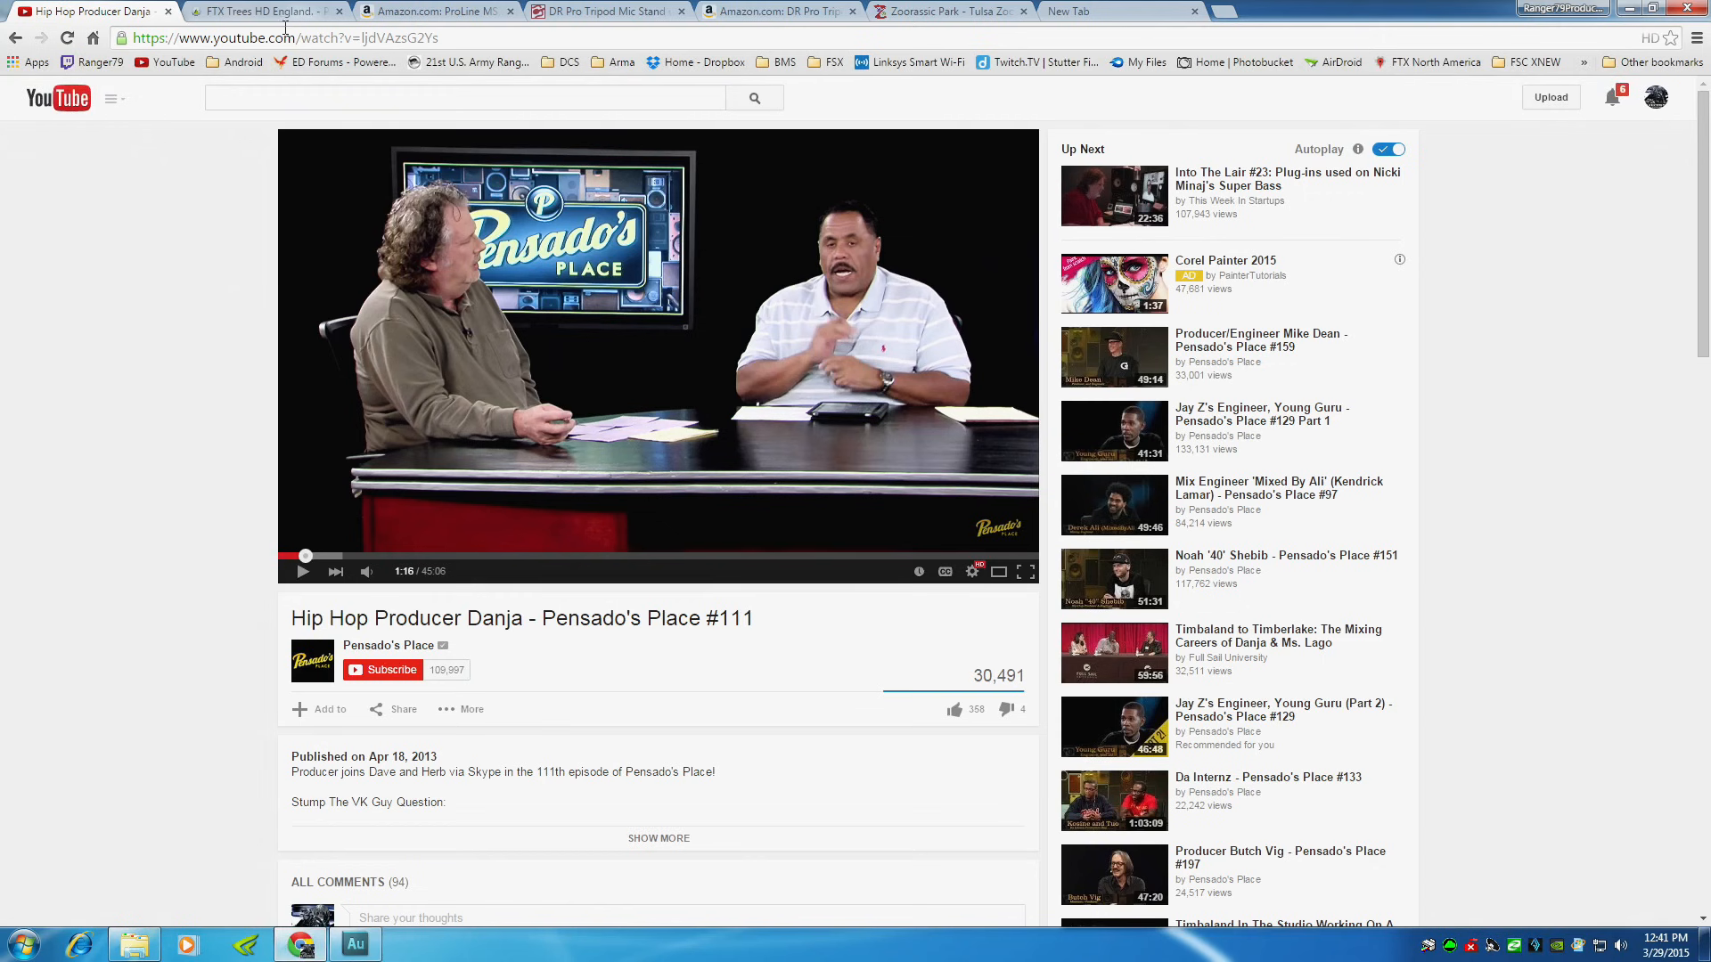
Step: Search for an OGG converter and open online-convert's convert-to-ogg page
click(267, 37)
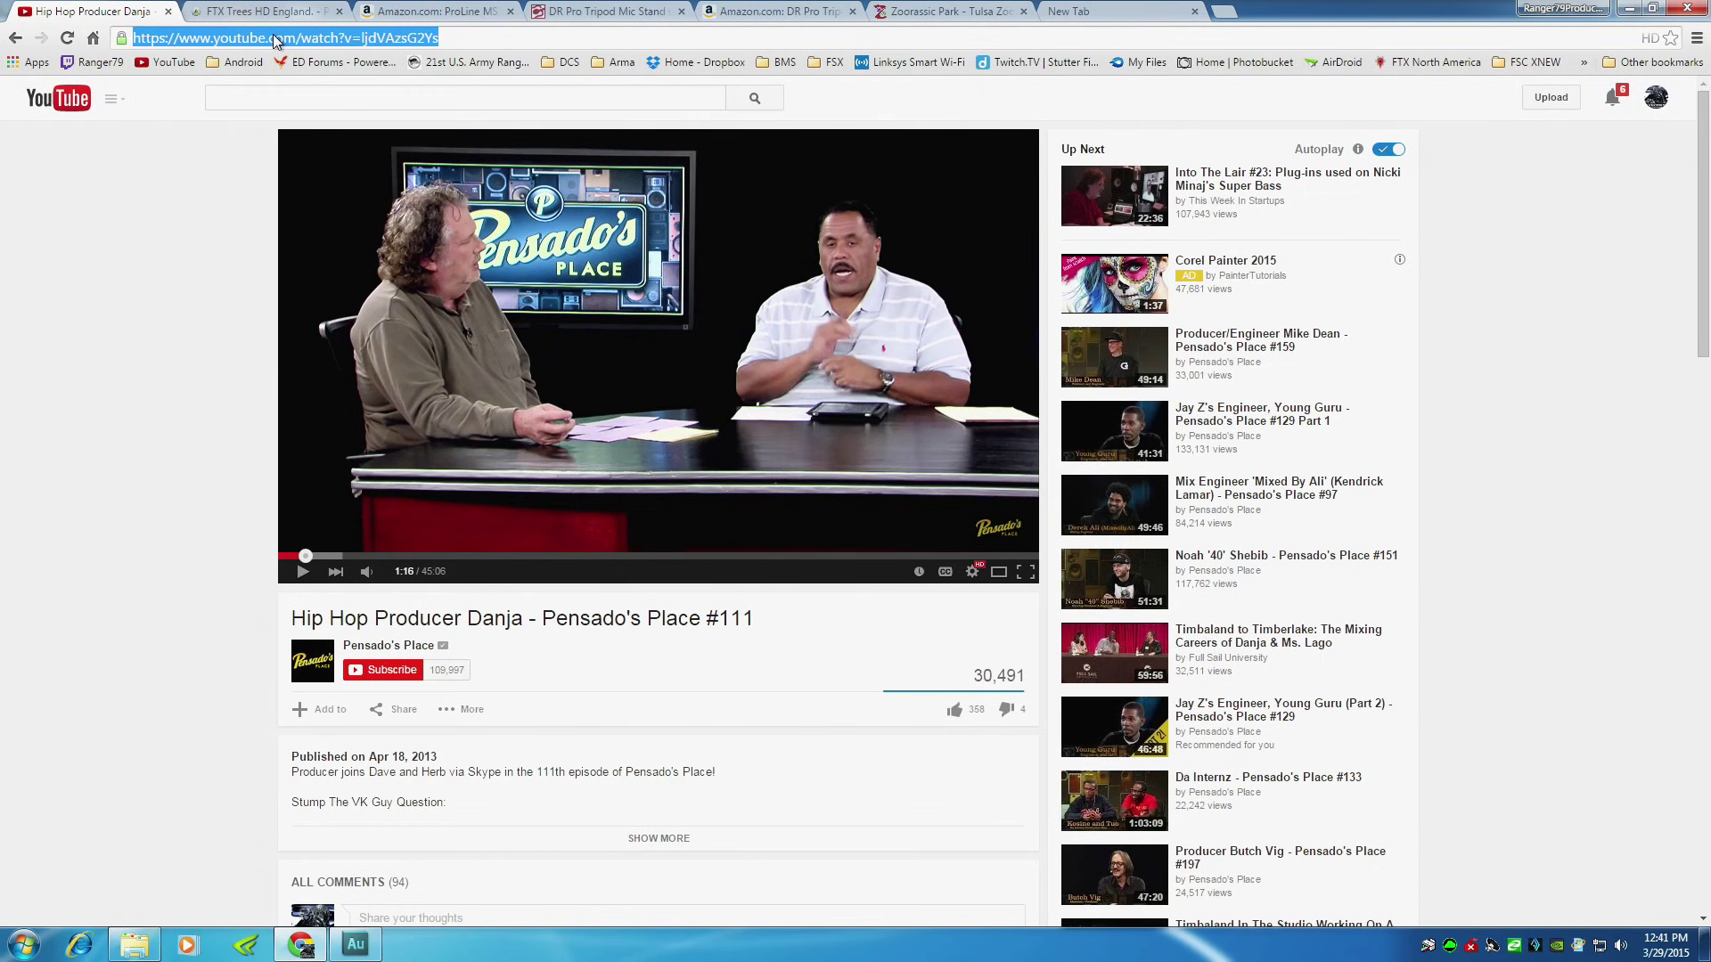
text(ogg converter)
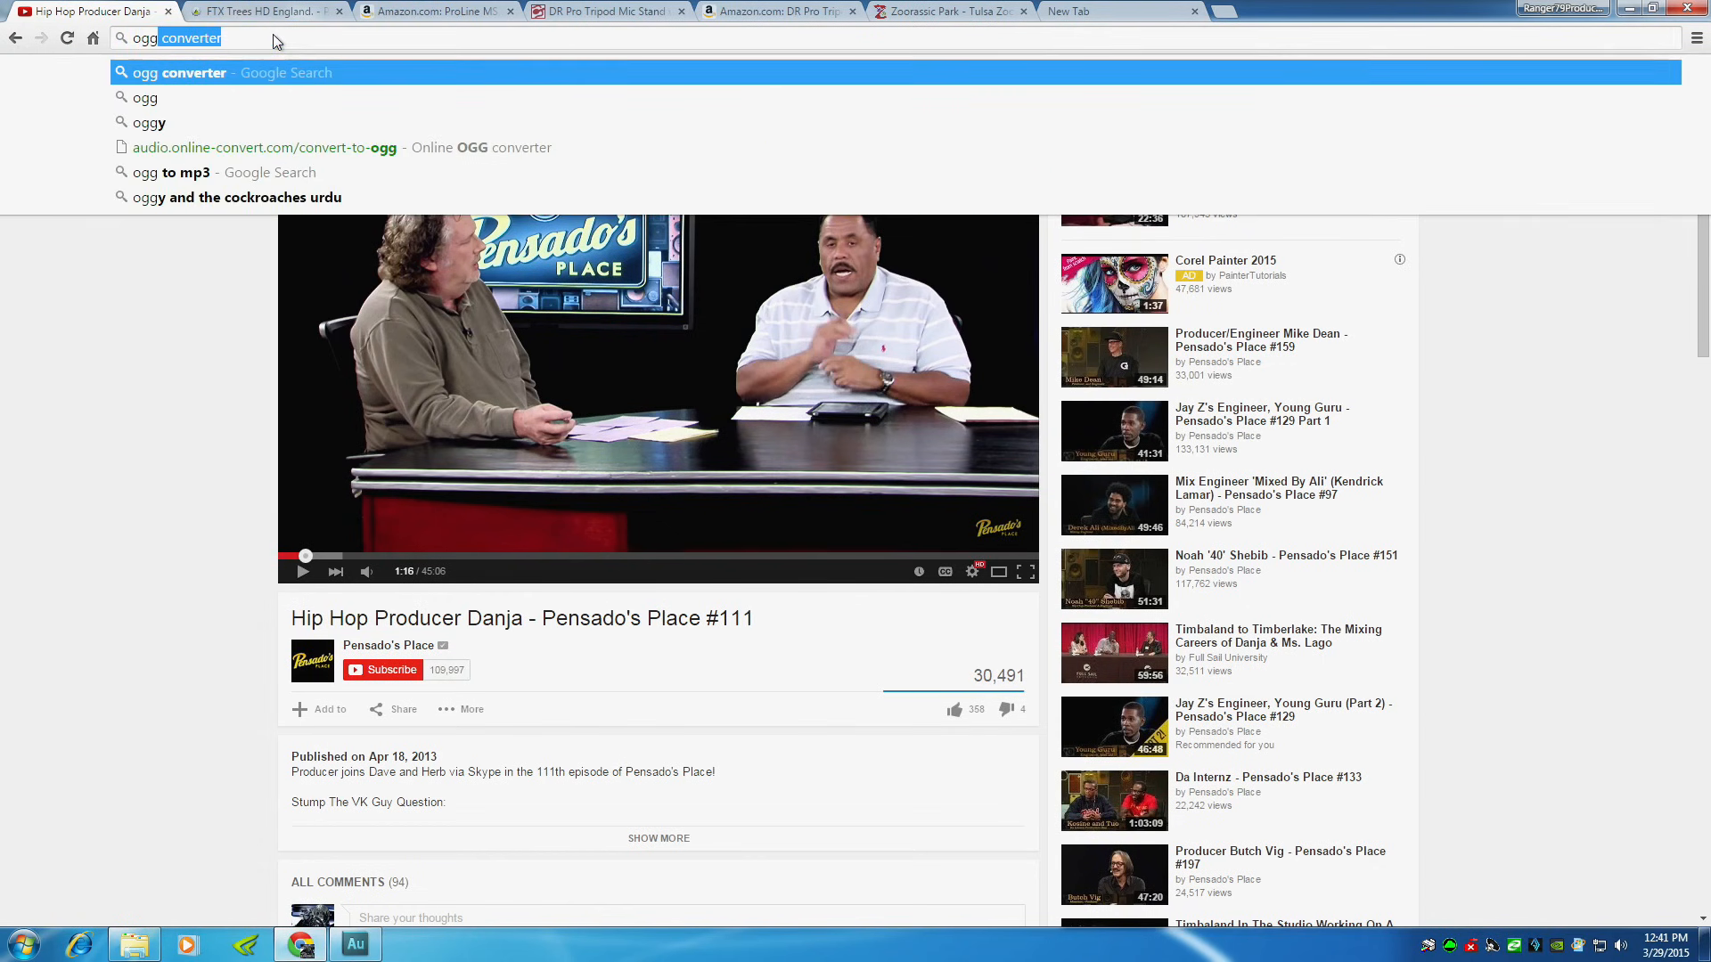
click(263, 147)
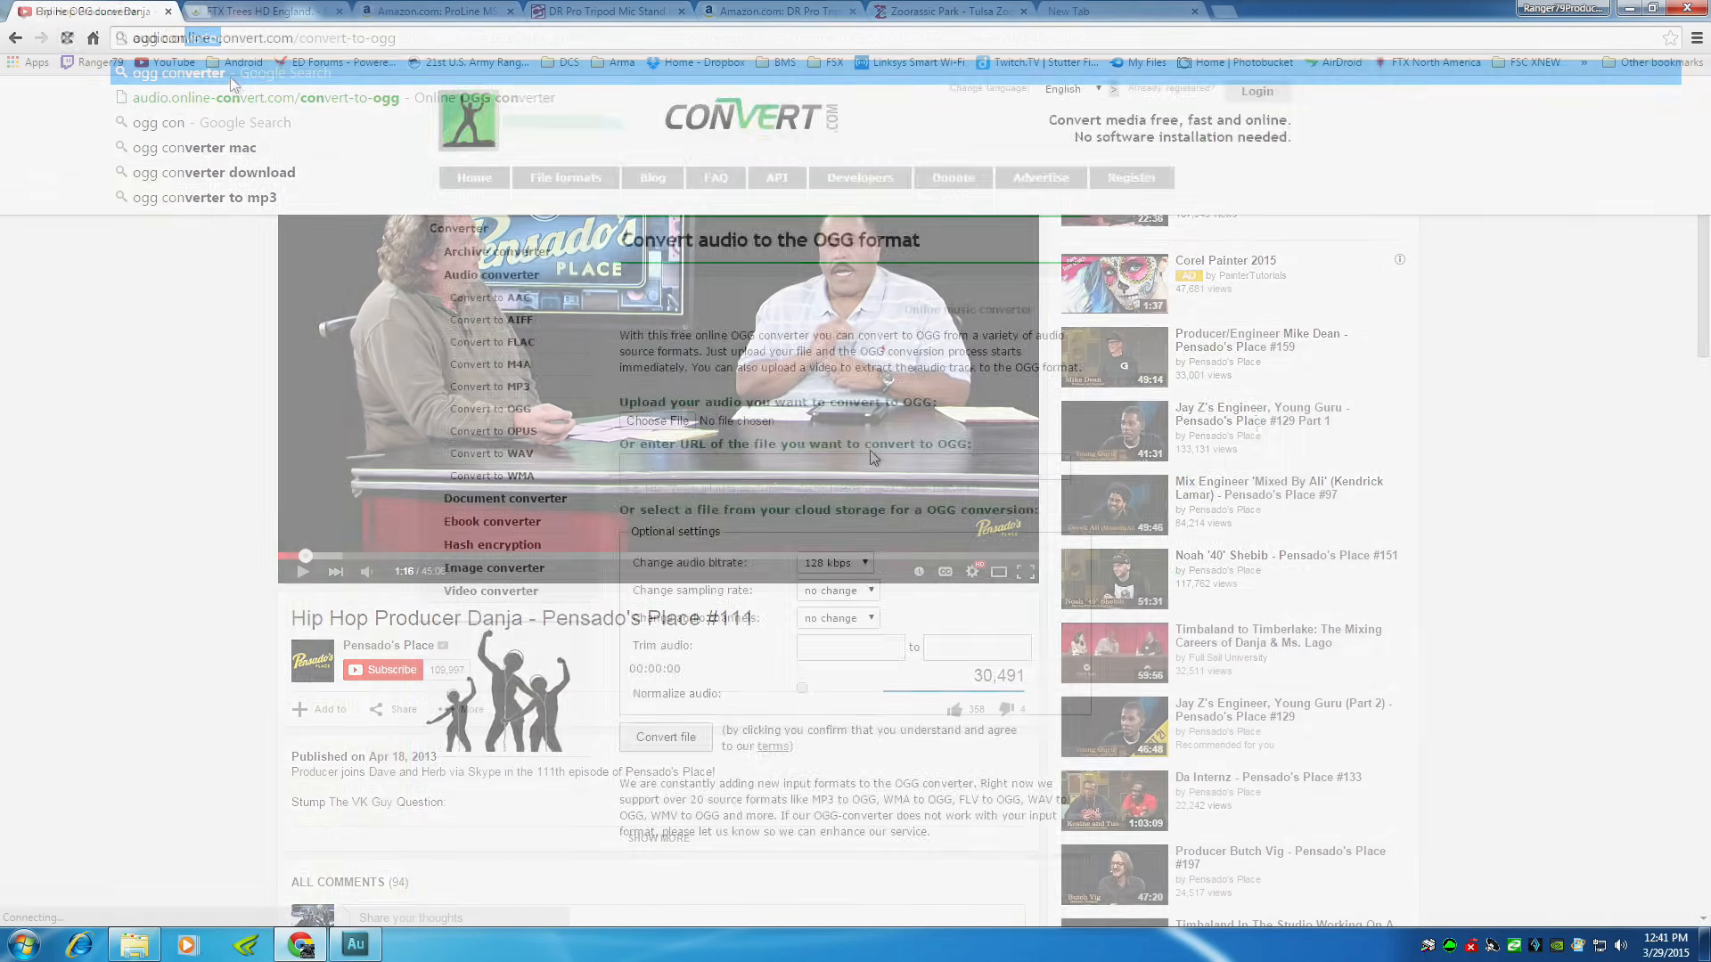
Step: Choose Intro_01_youtube.wav from the 2TB drive as the file to upload
click(657, 421)
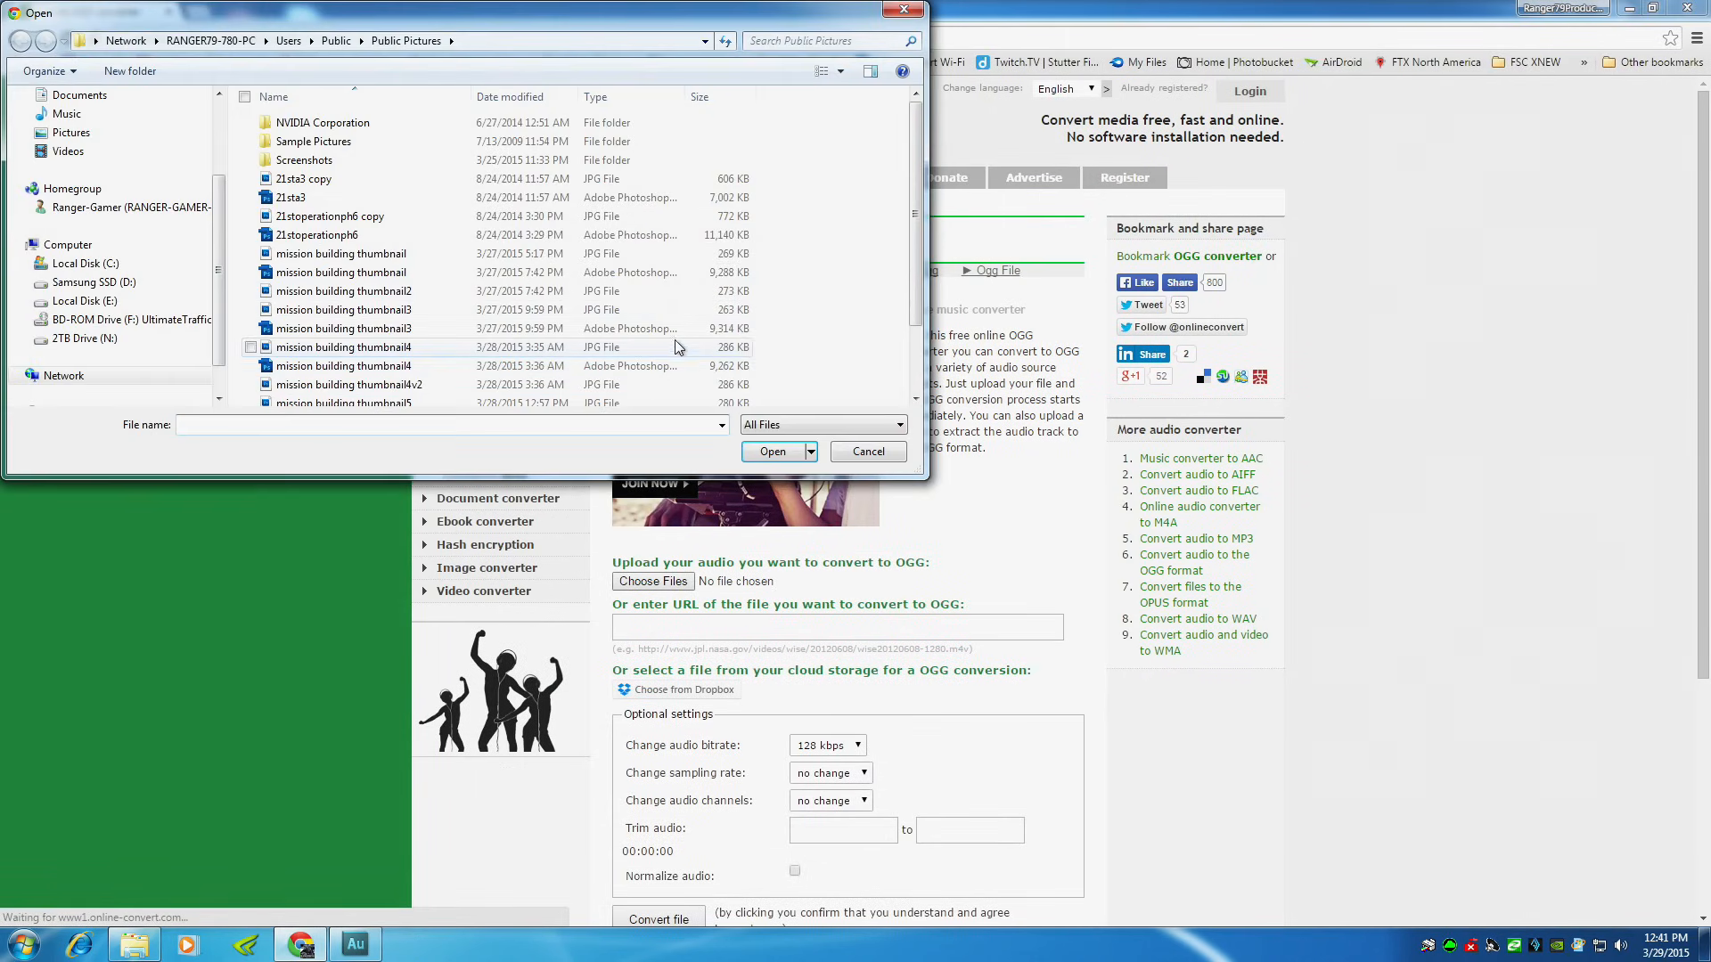
click(84, 337)
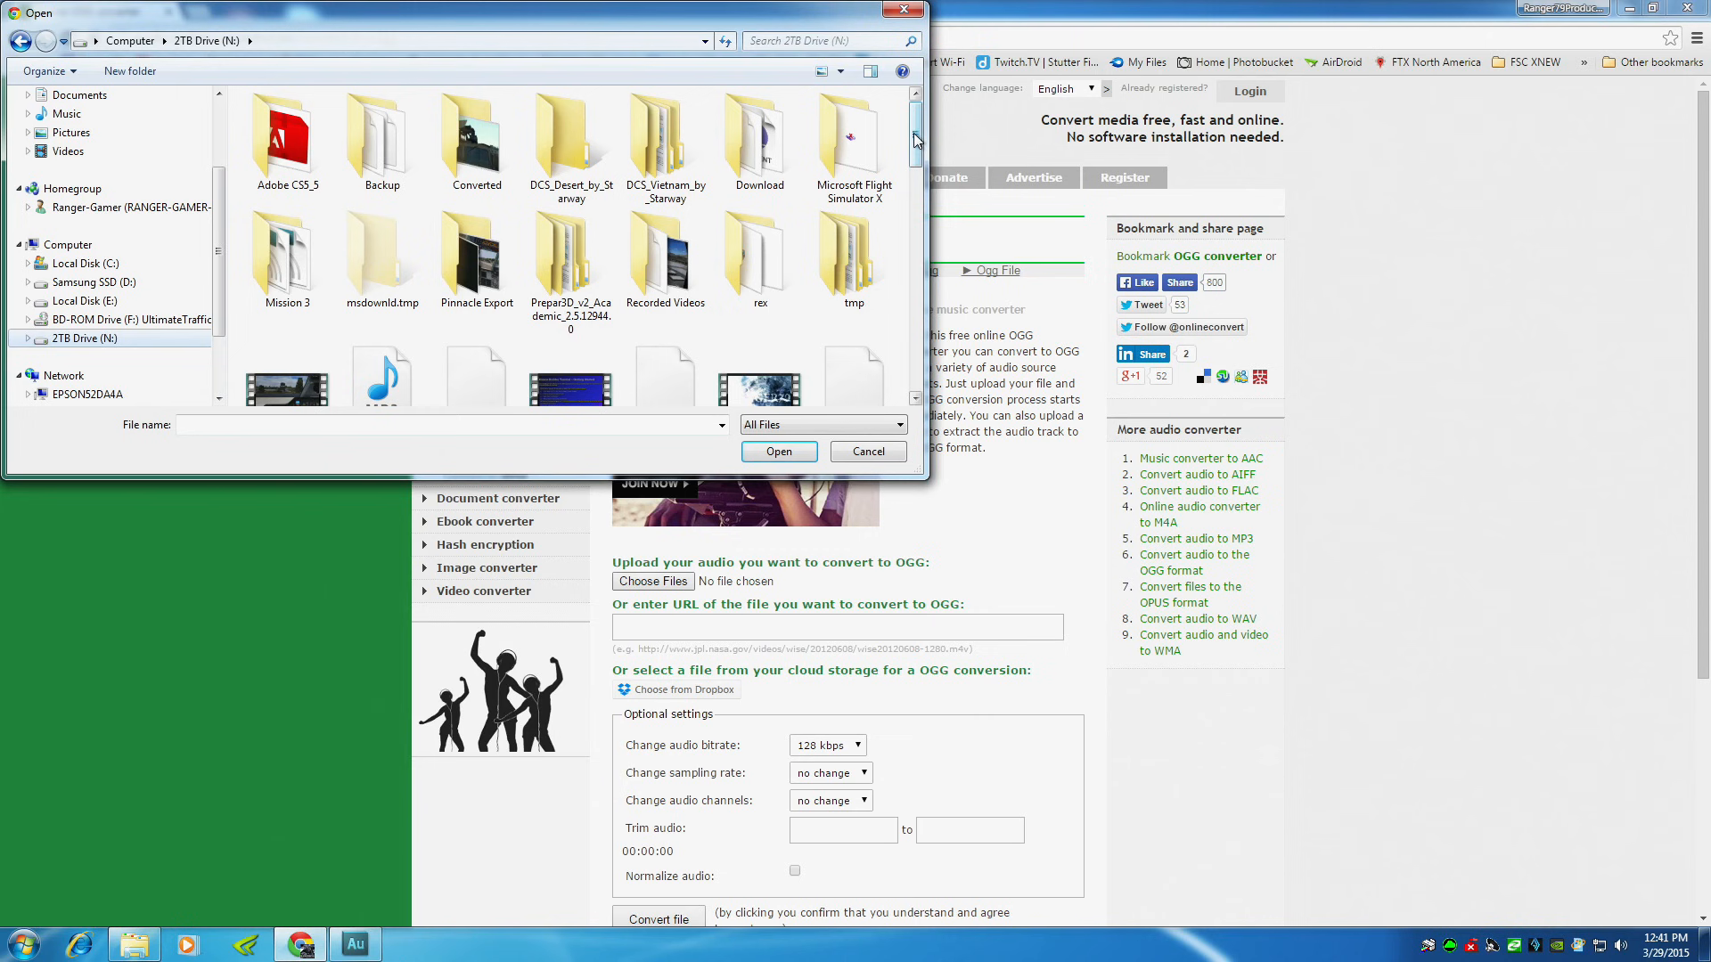
scroll(down, 3)
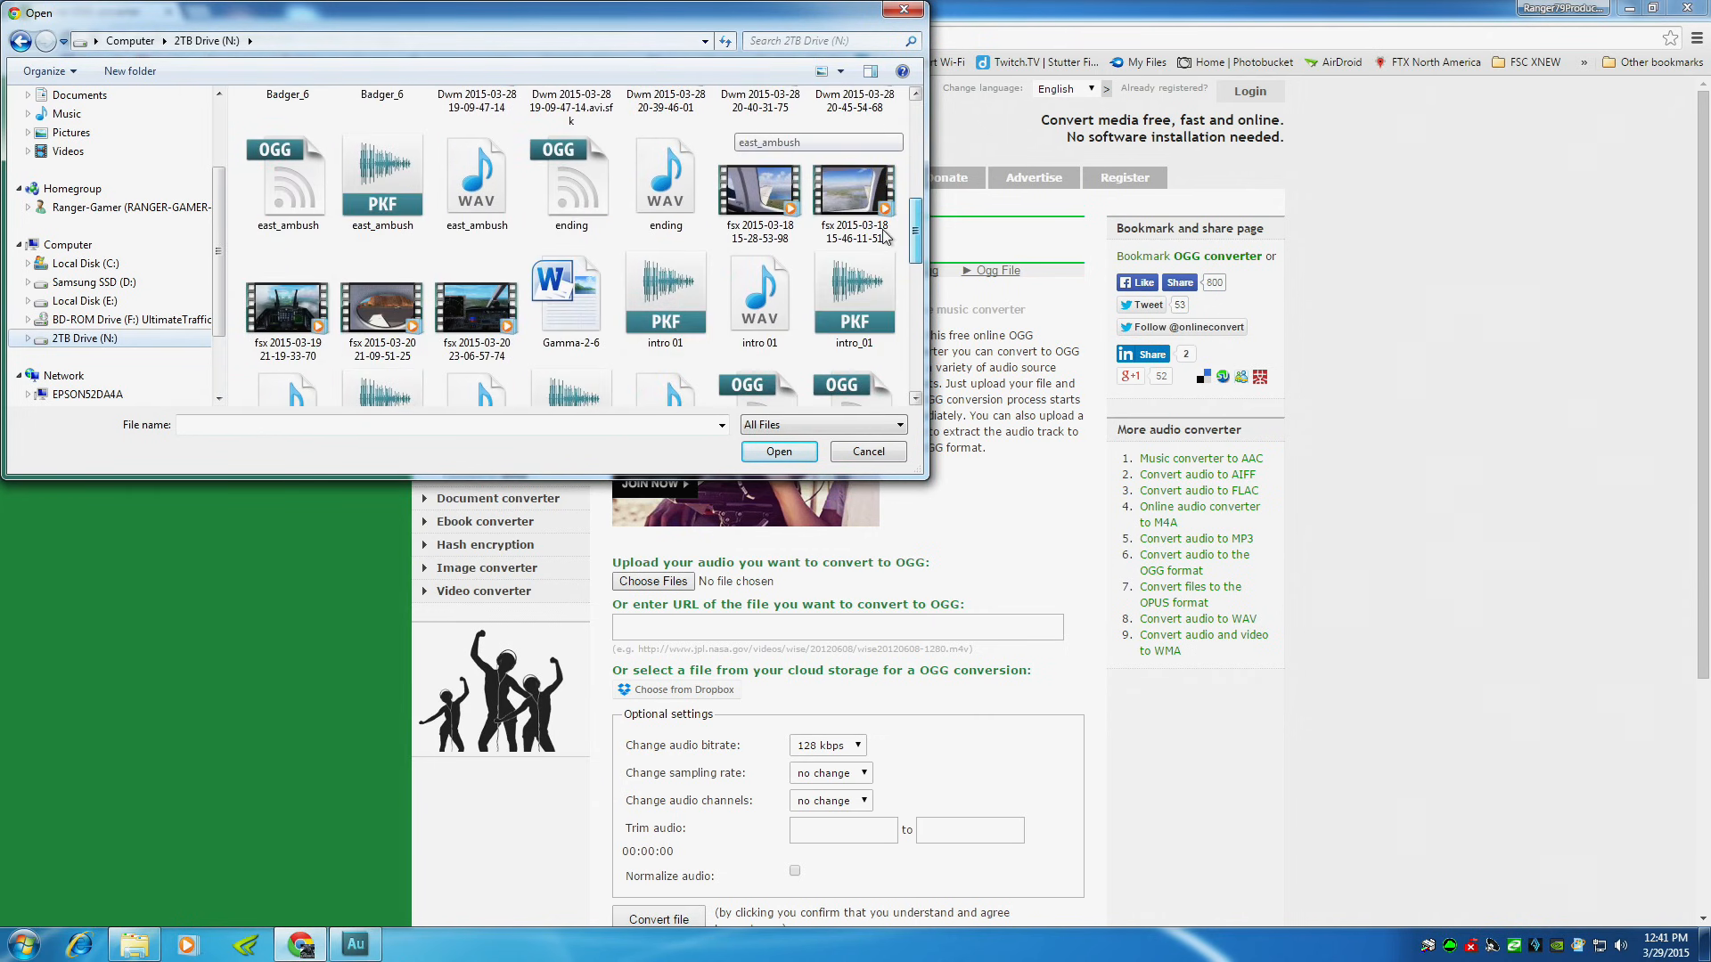
scroll(down, 3)
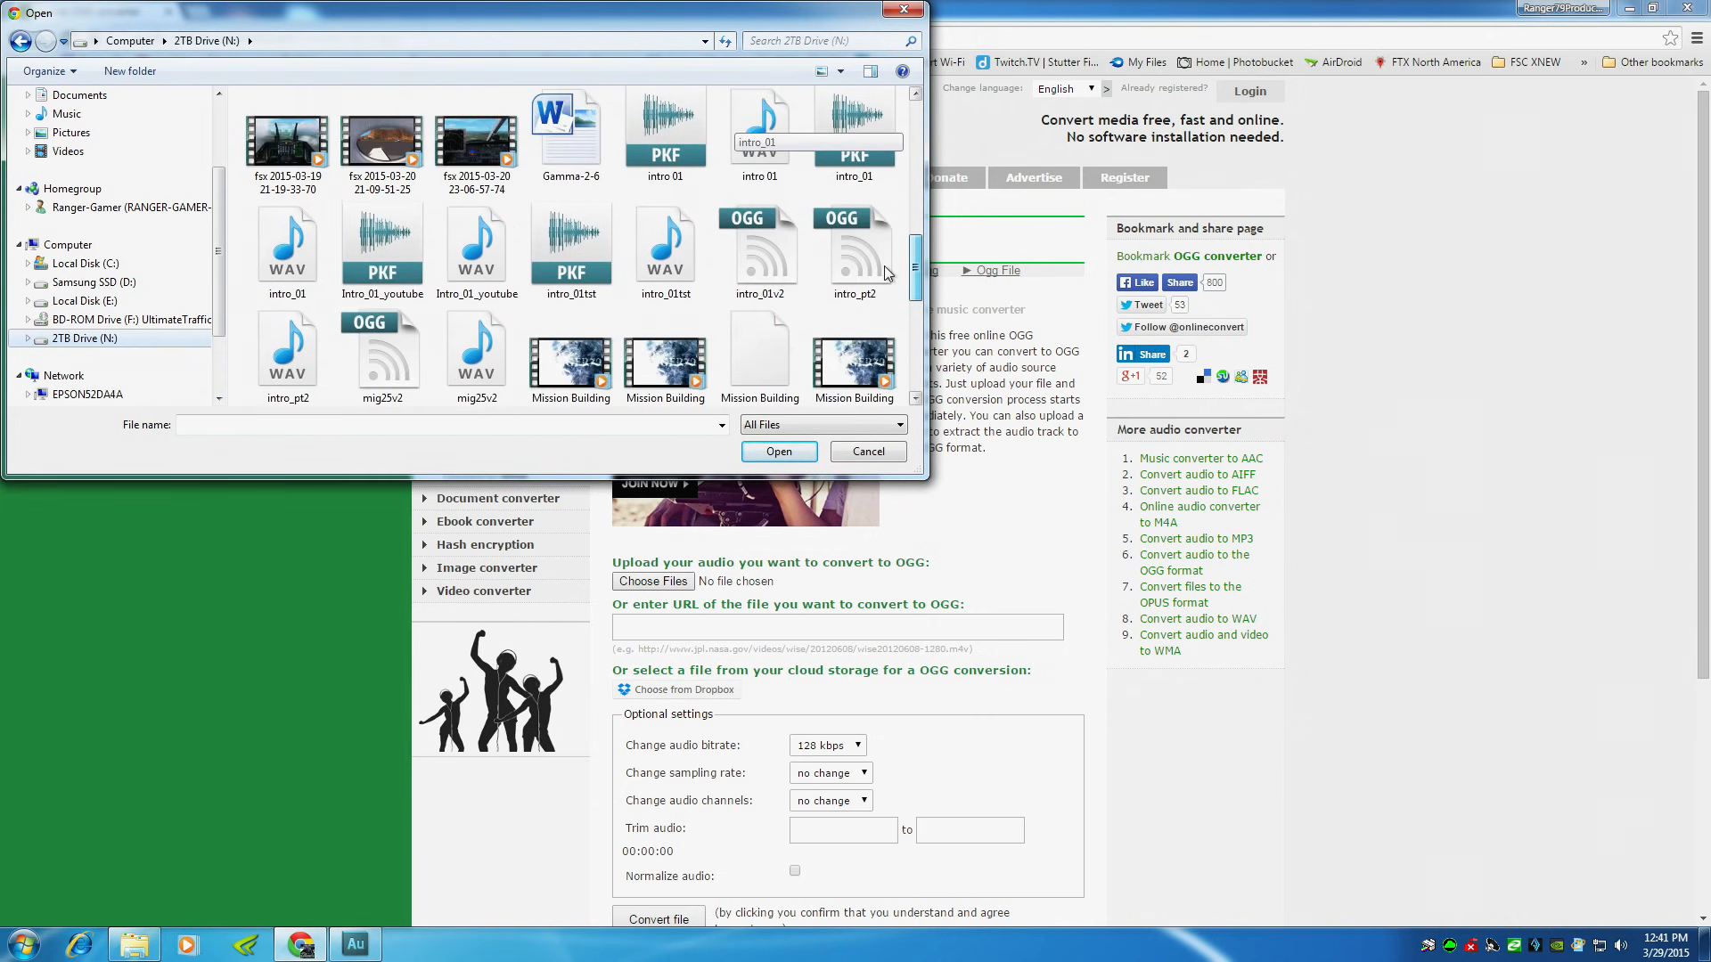
click(476, 245)
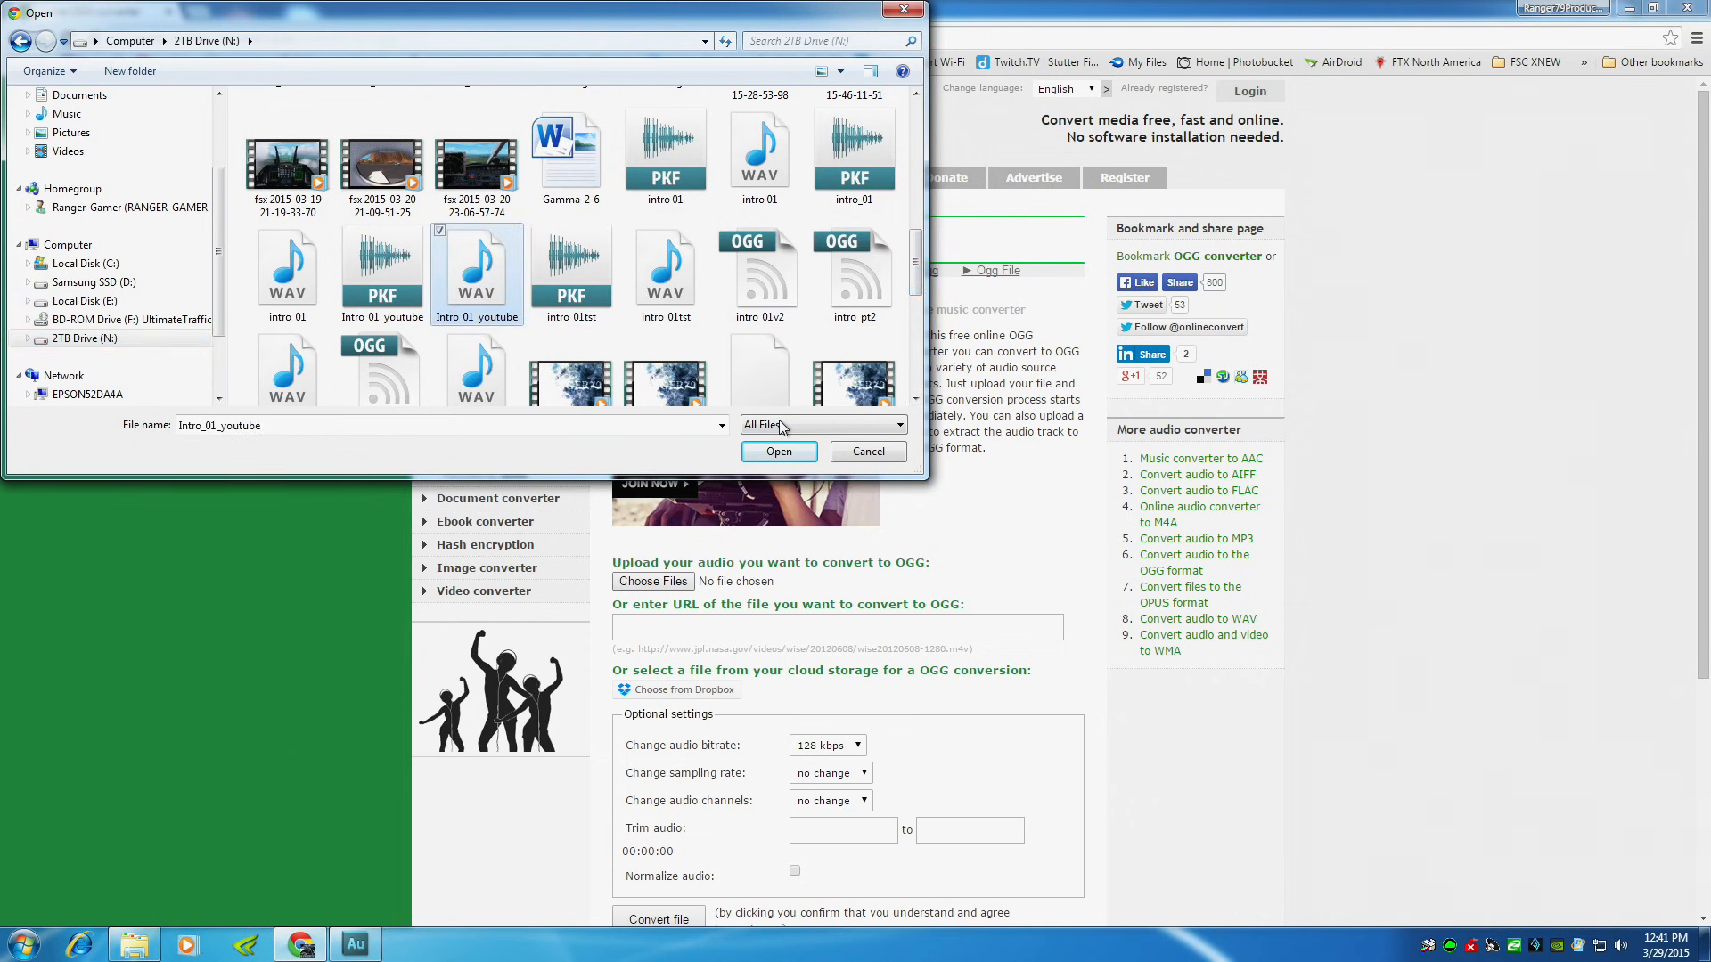
click(779, 451)
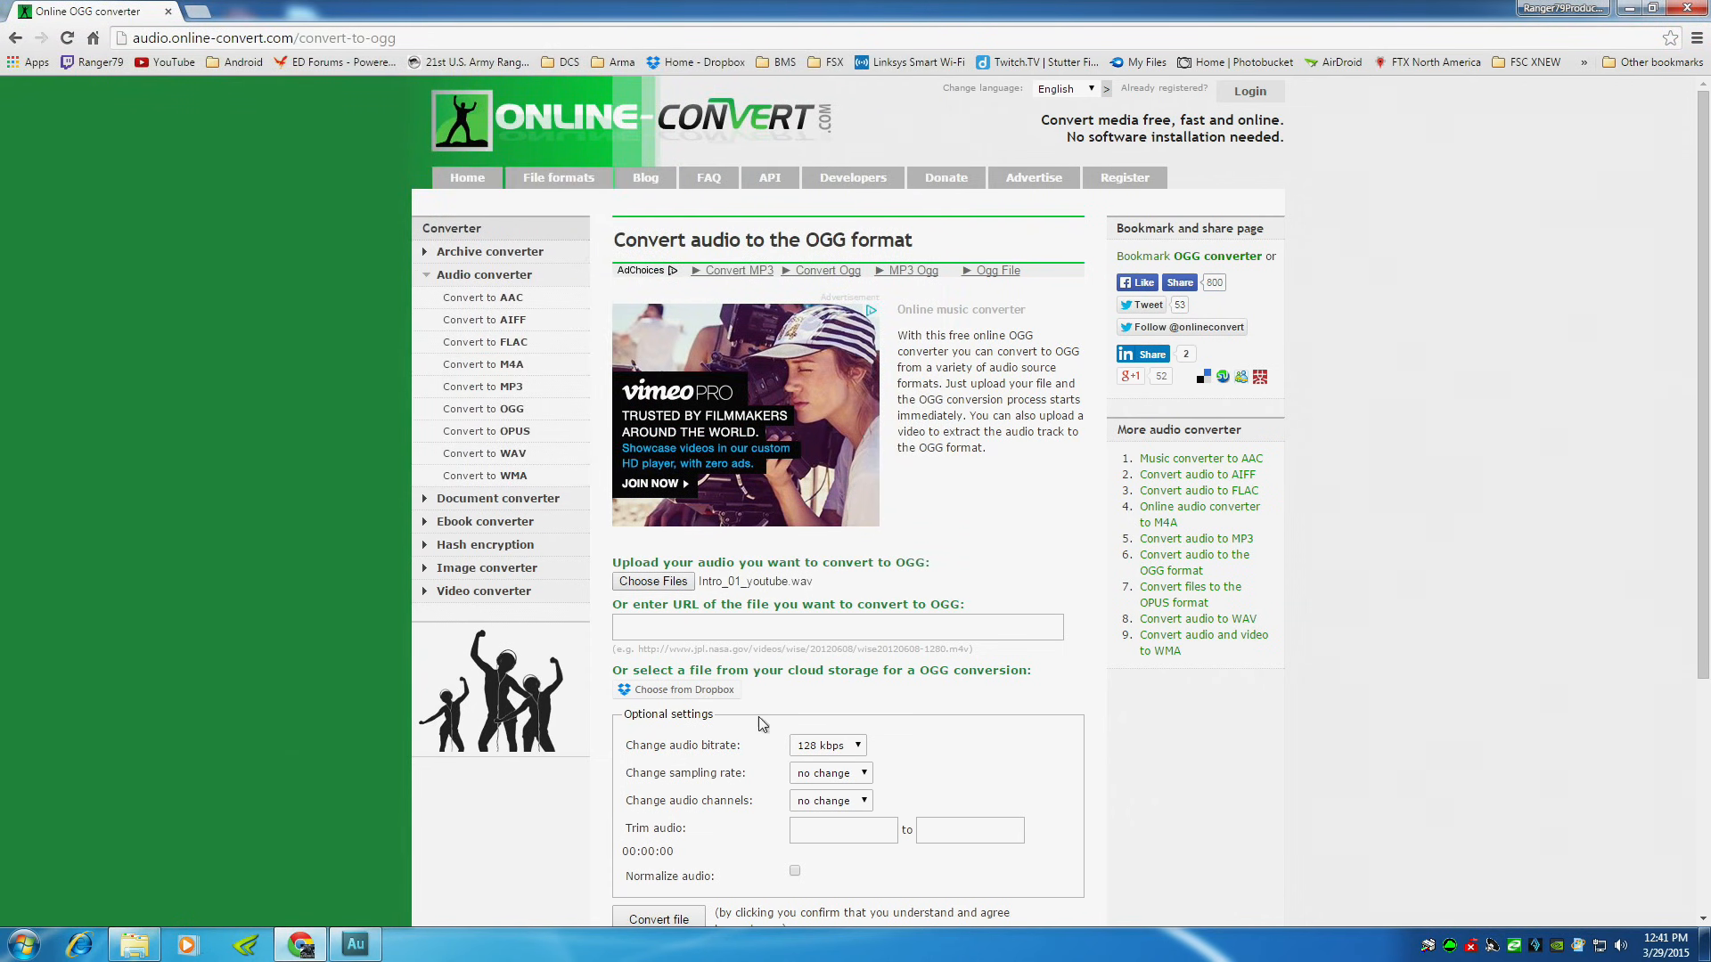
Step: Set OGG output to 16 kbps bitrate, 11025 Hz sampling rate, and mono
click(828, 567)
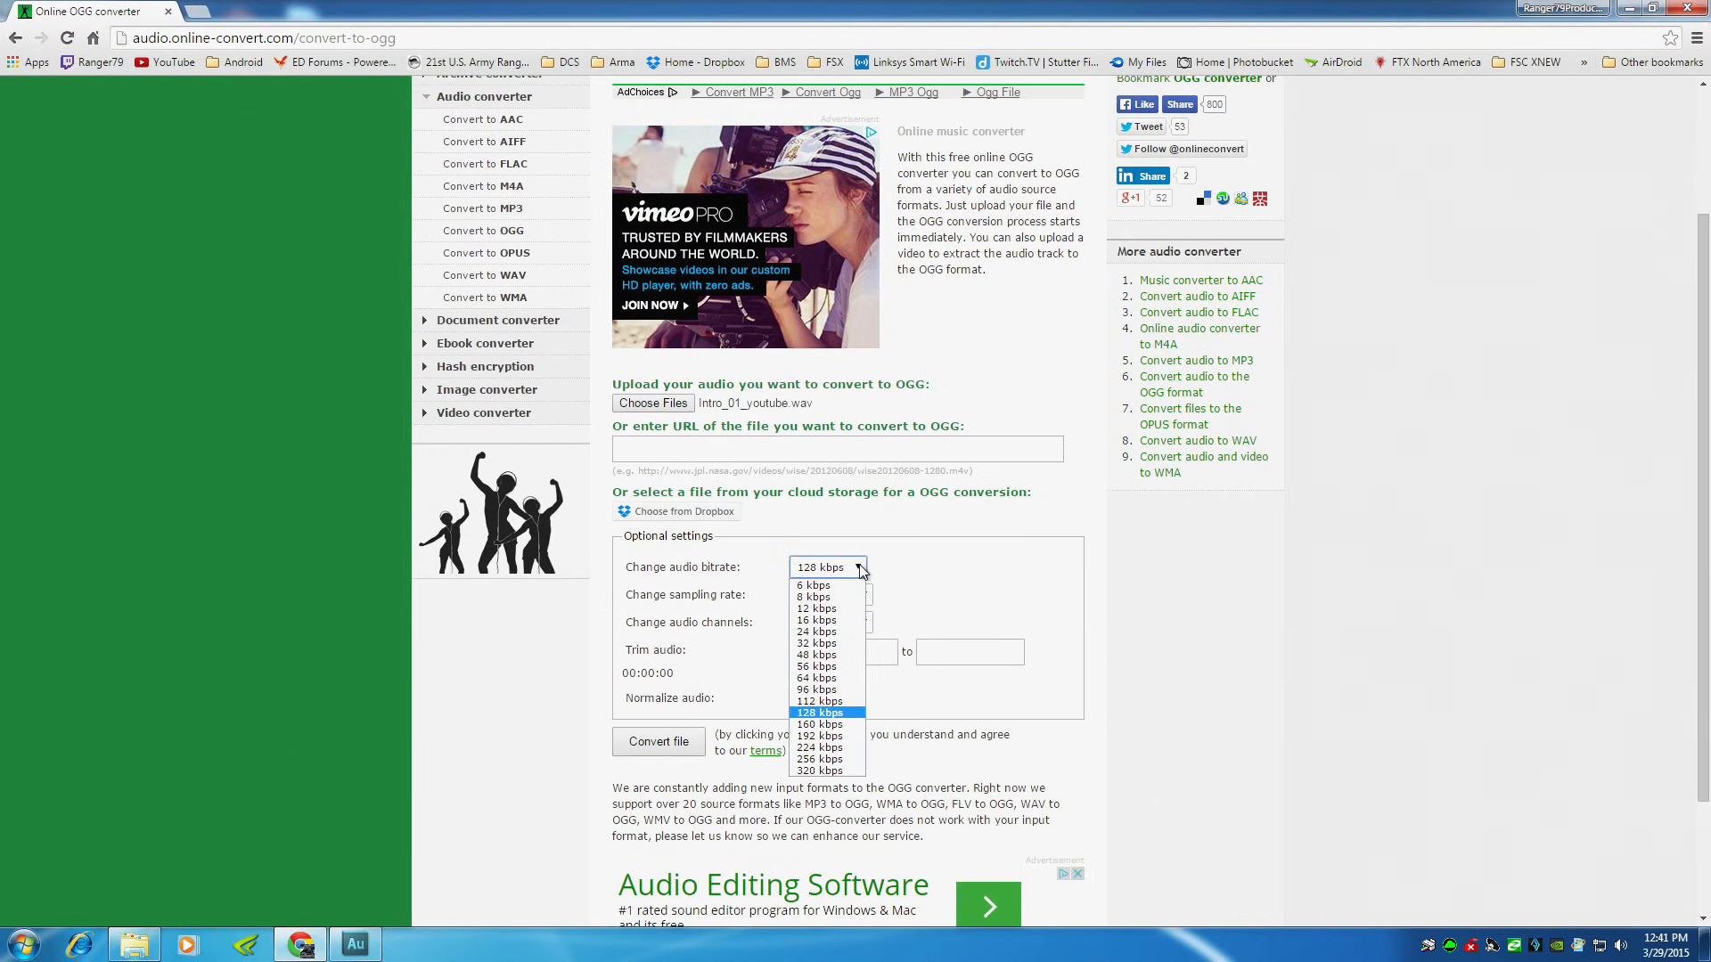
click(816, 620)
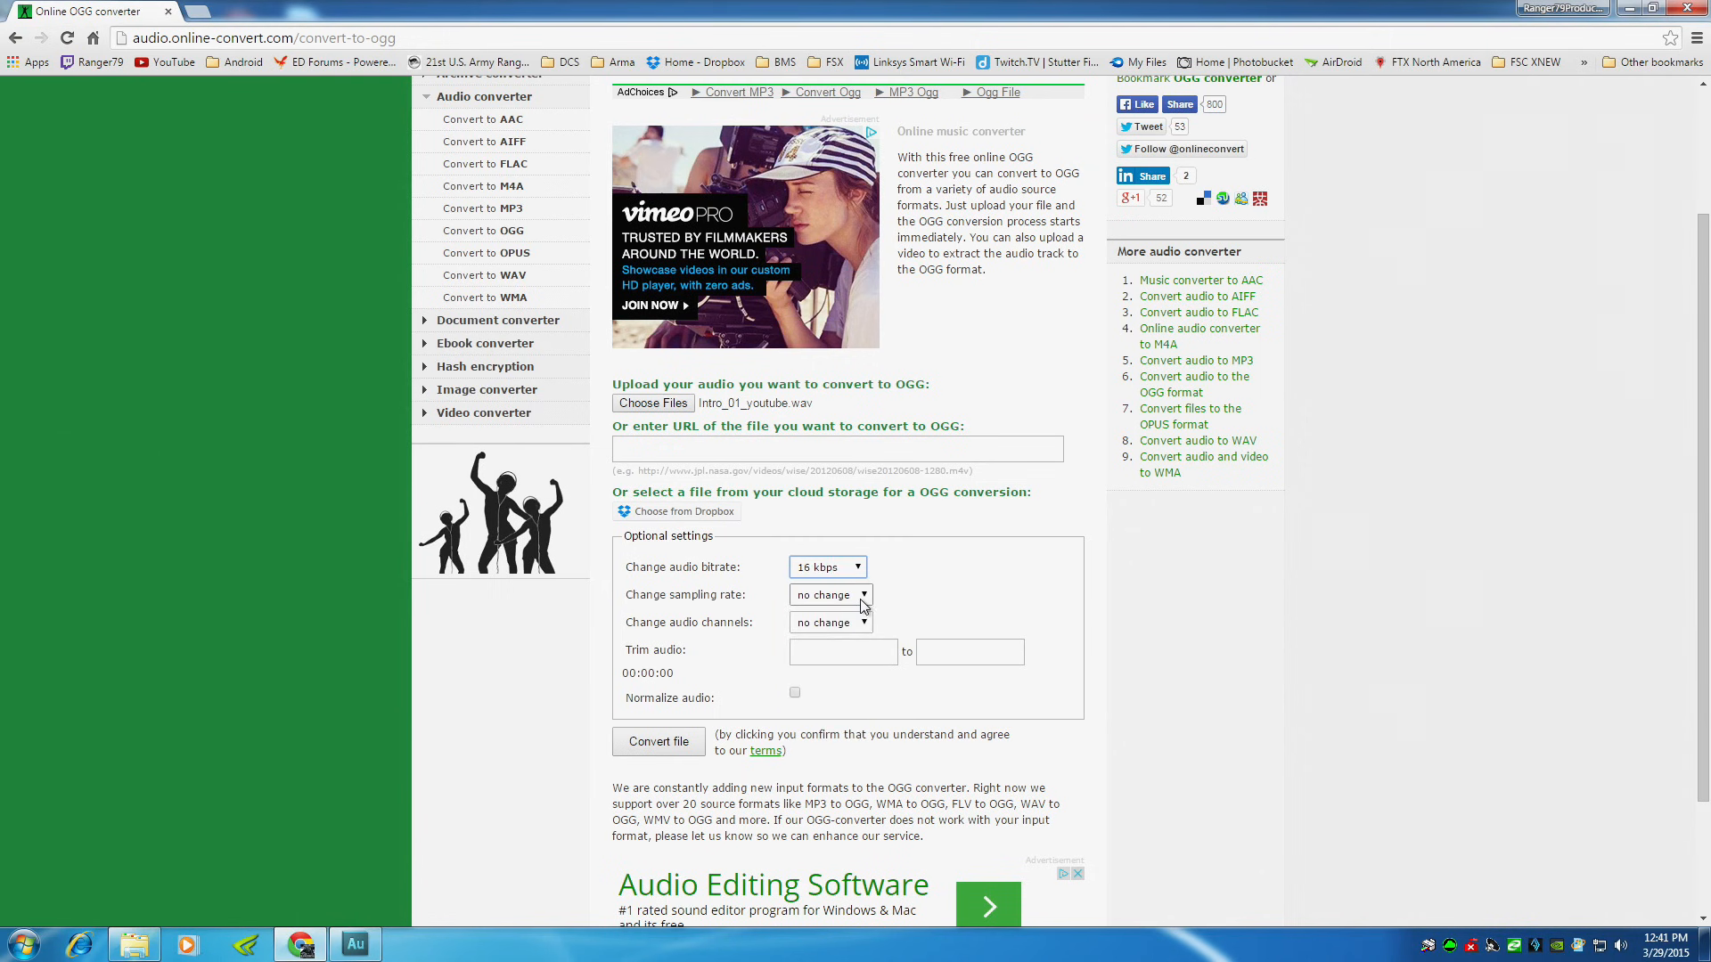
click(830, 595)
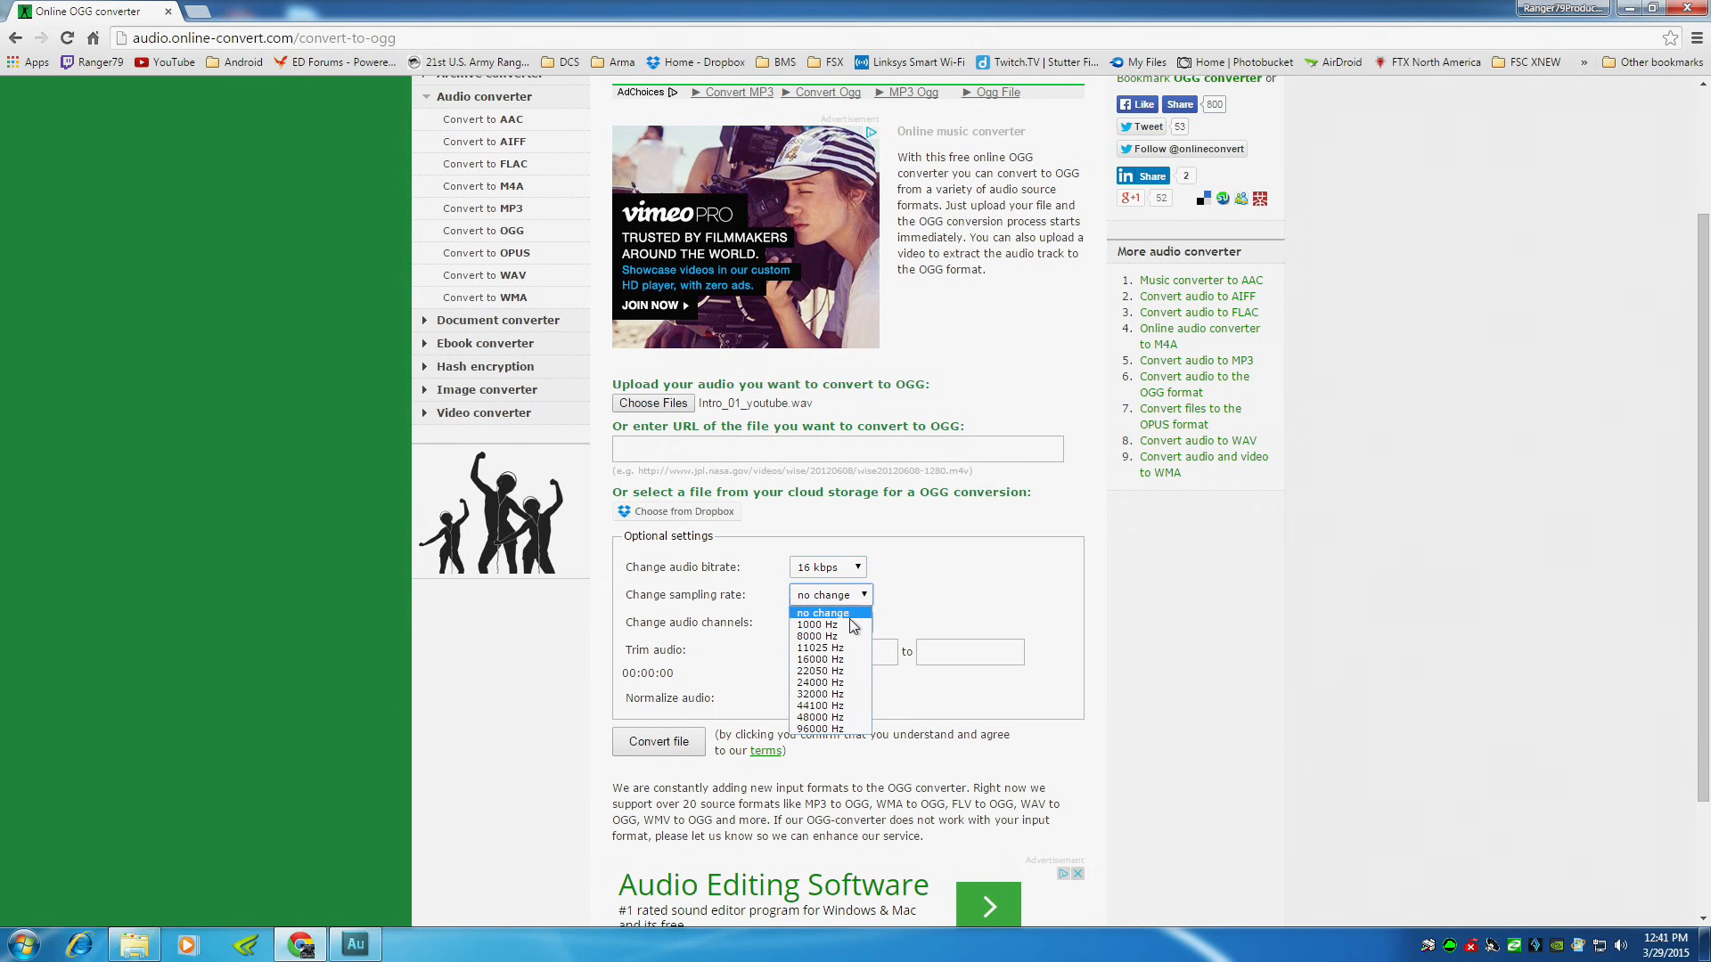
click(818, 648)
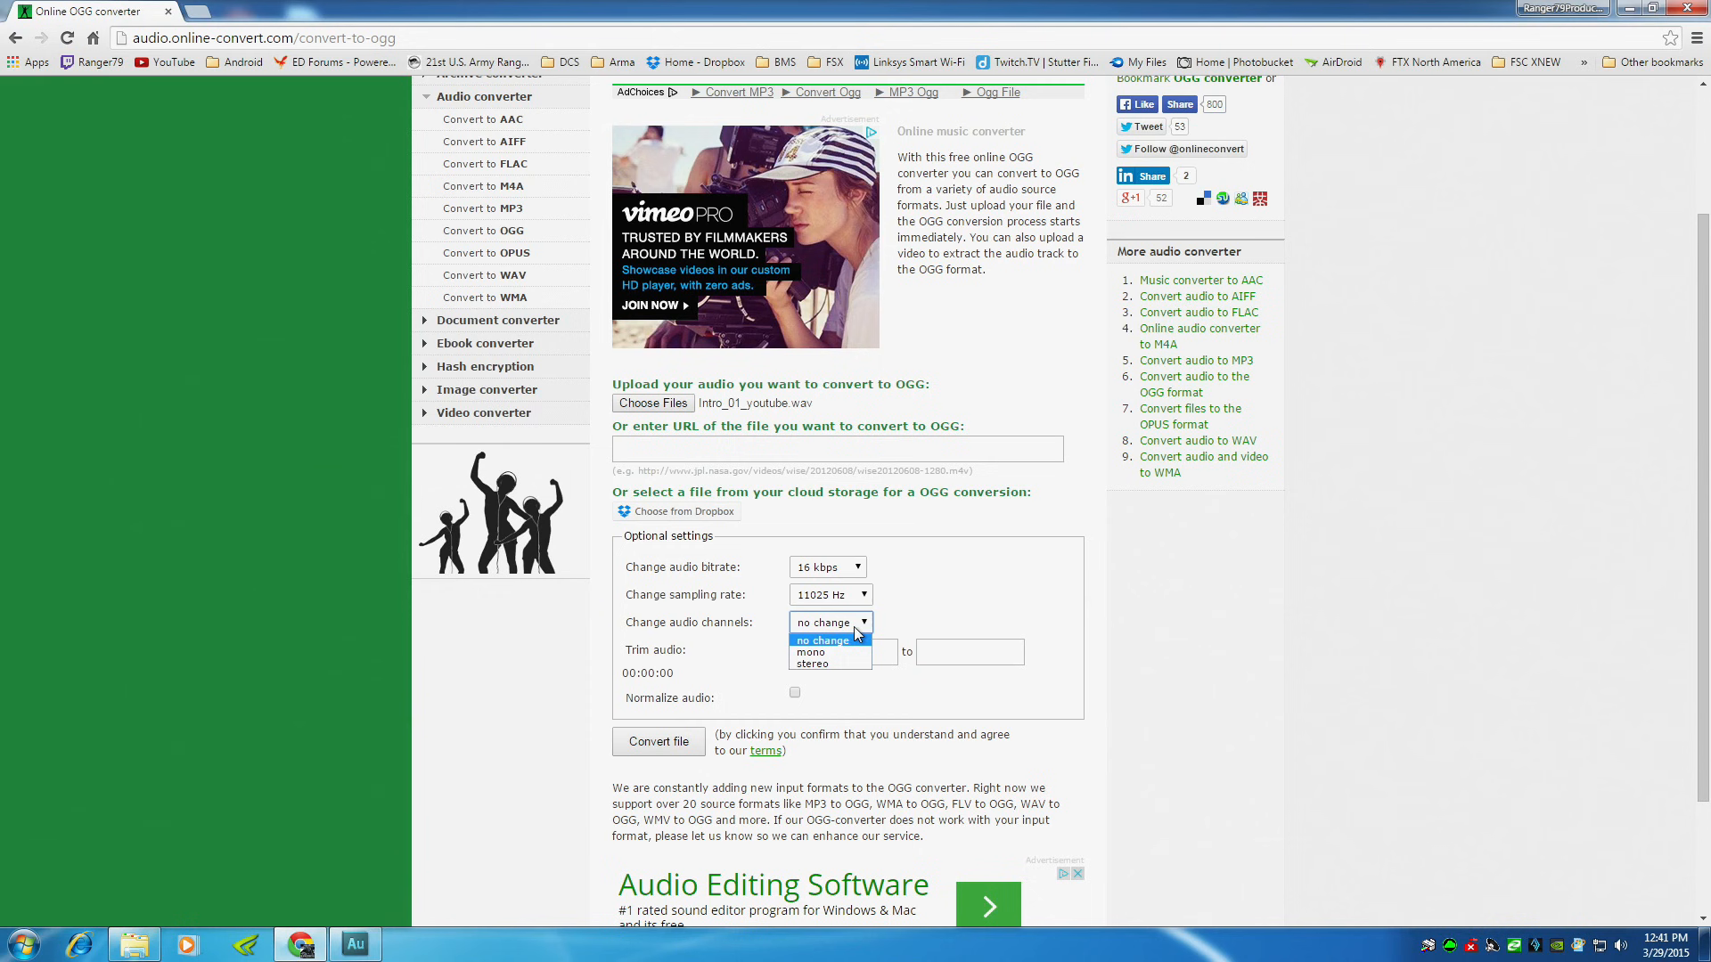
click(810, 652)
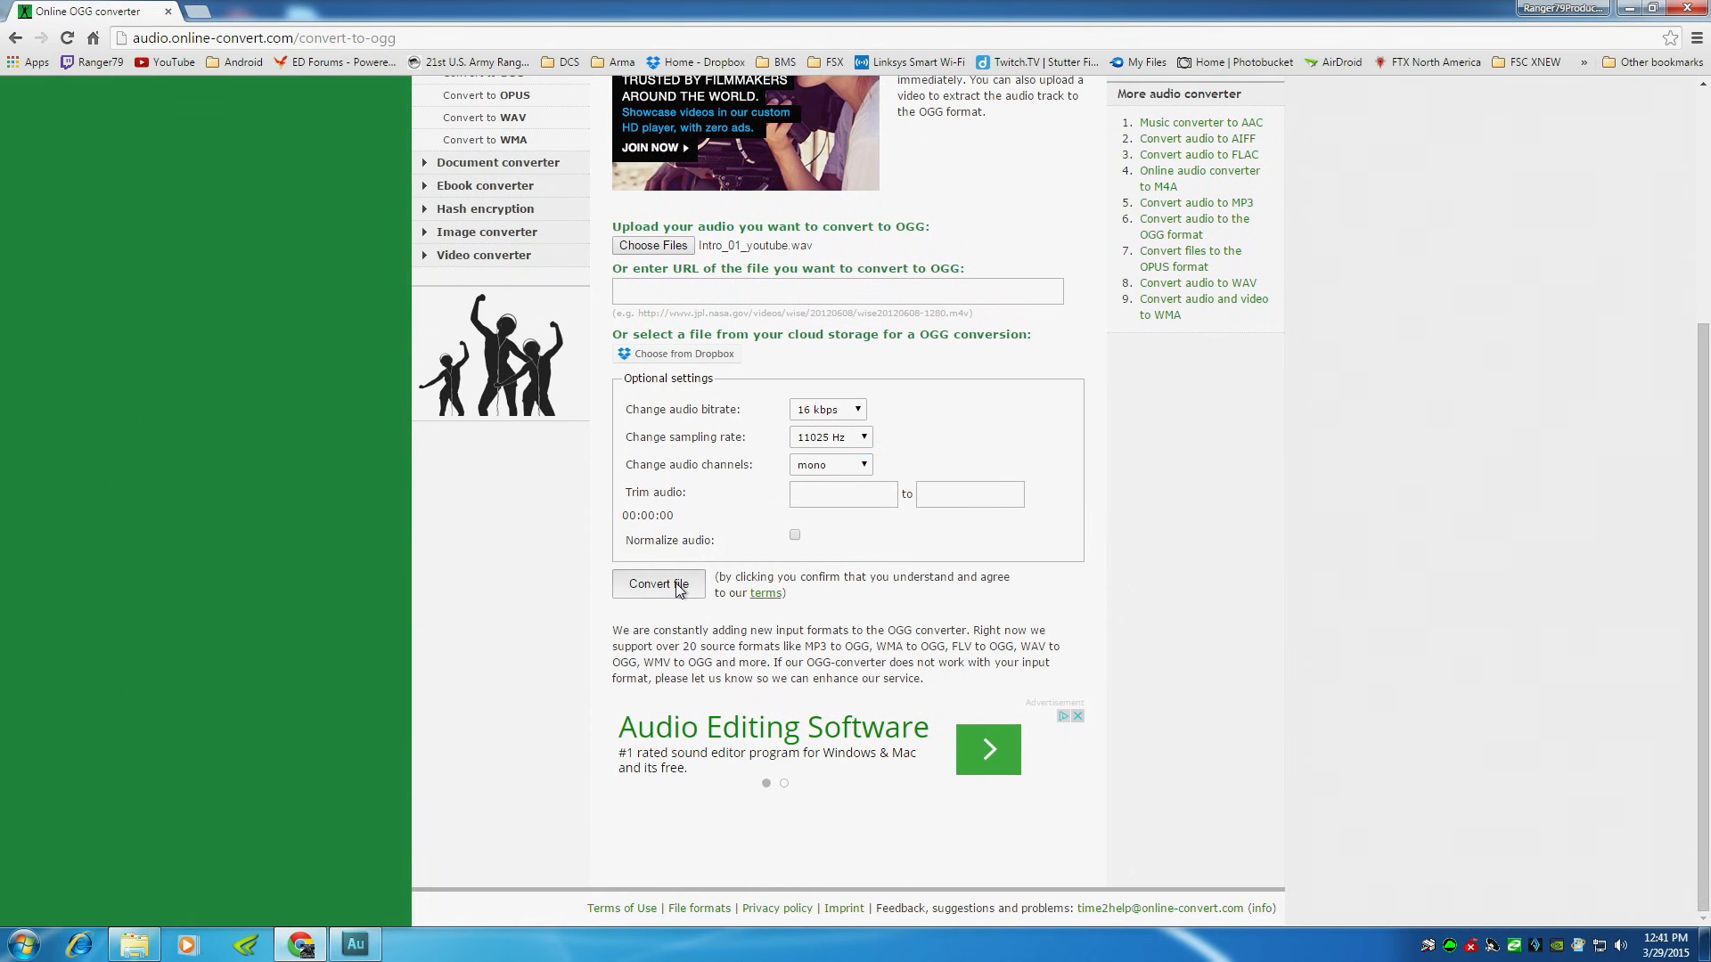
Step: Convert and download Intro_01_youtube.ogg, check its properties, and open it in Audition
click(658, 585)
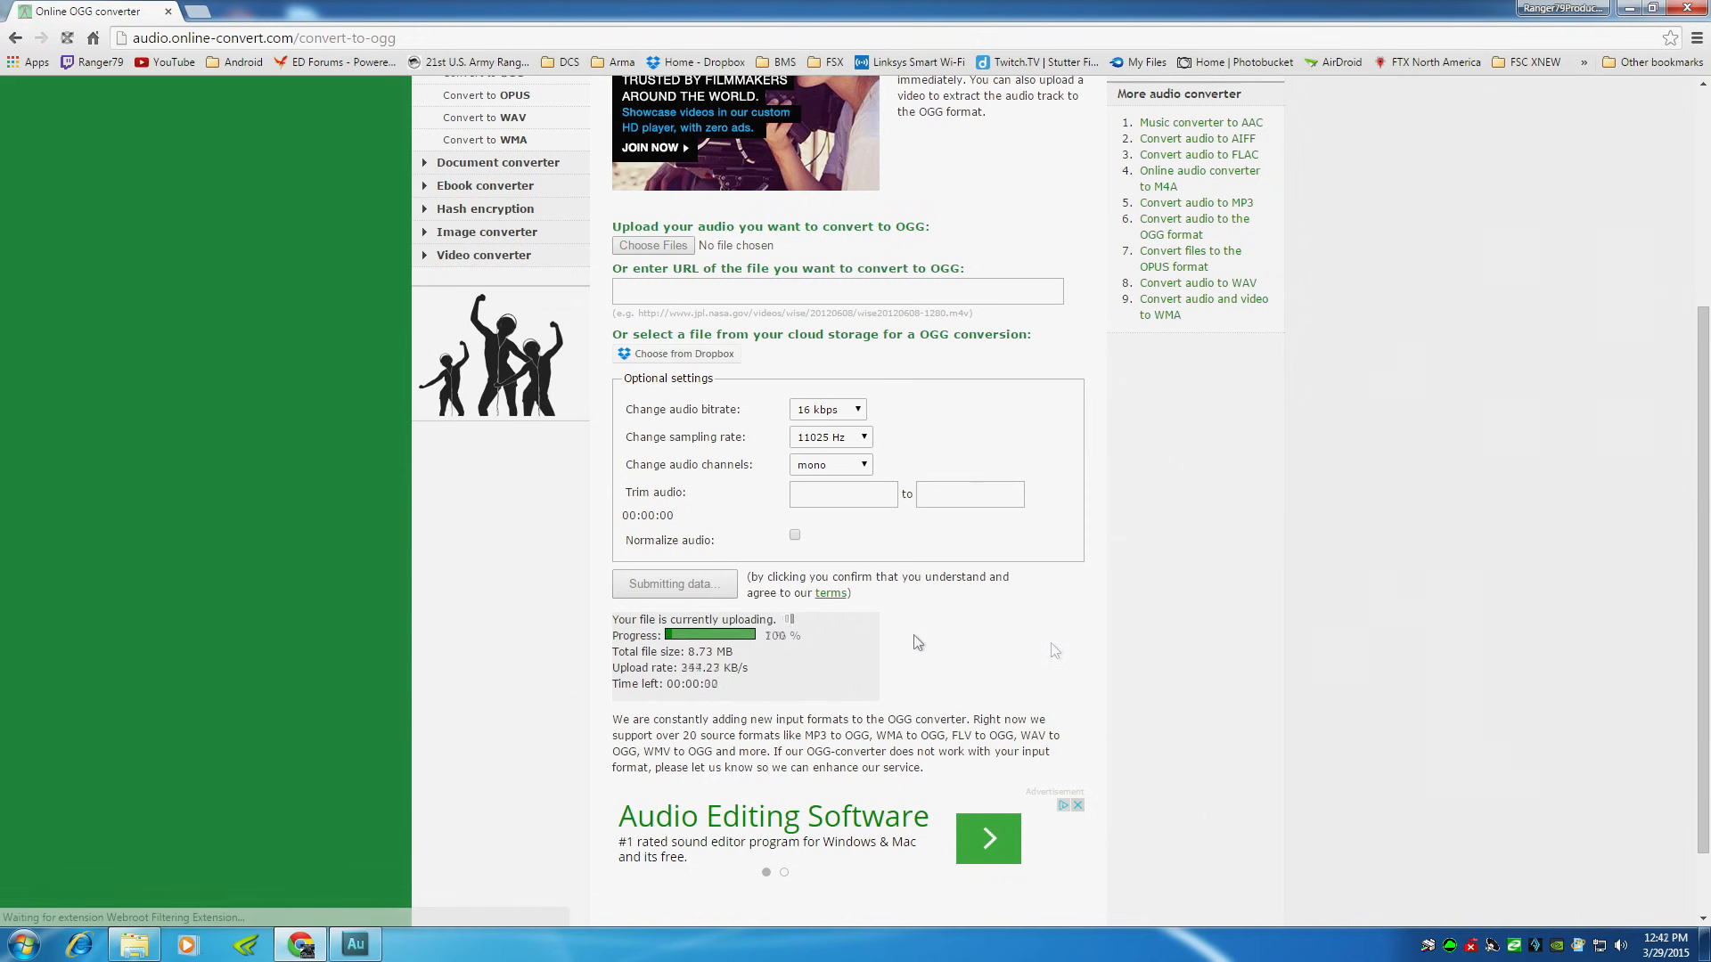
click(675, 583)
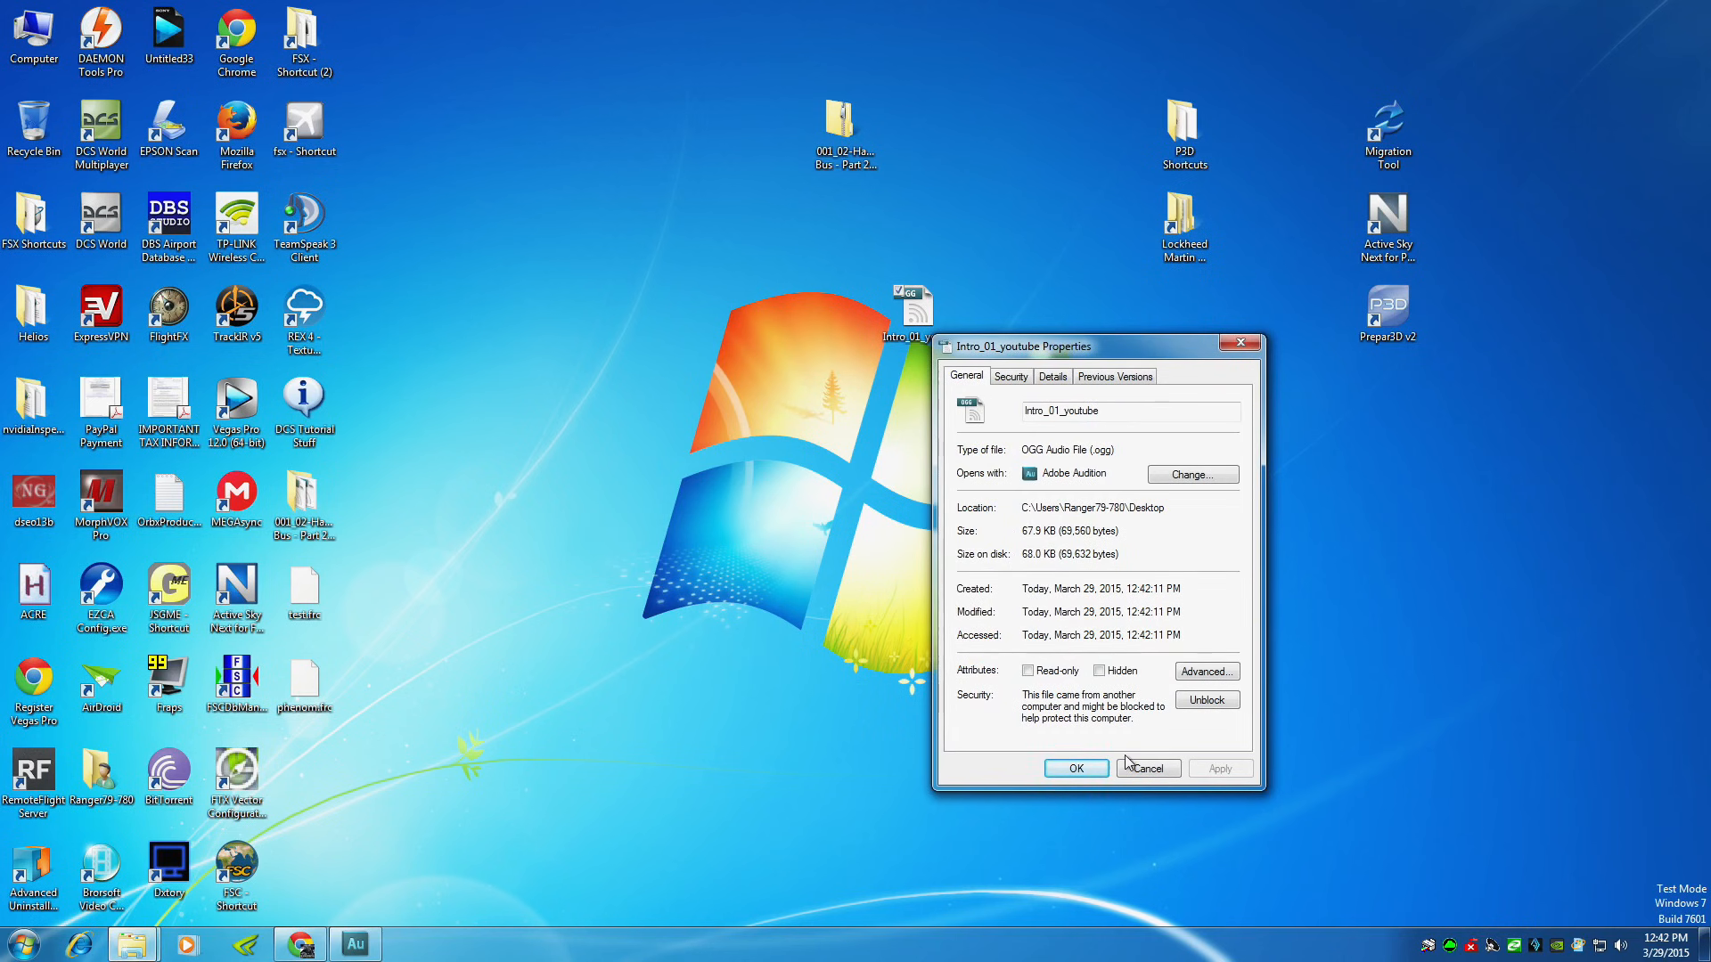
click(1148, 768)
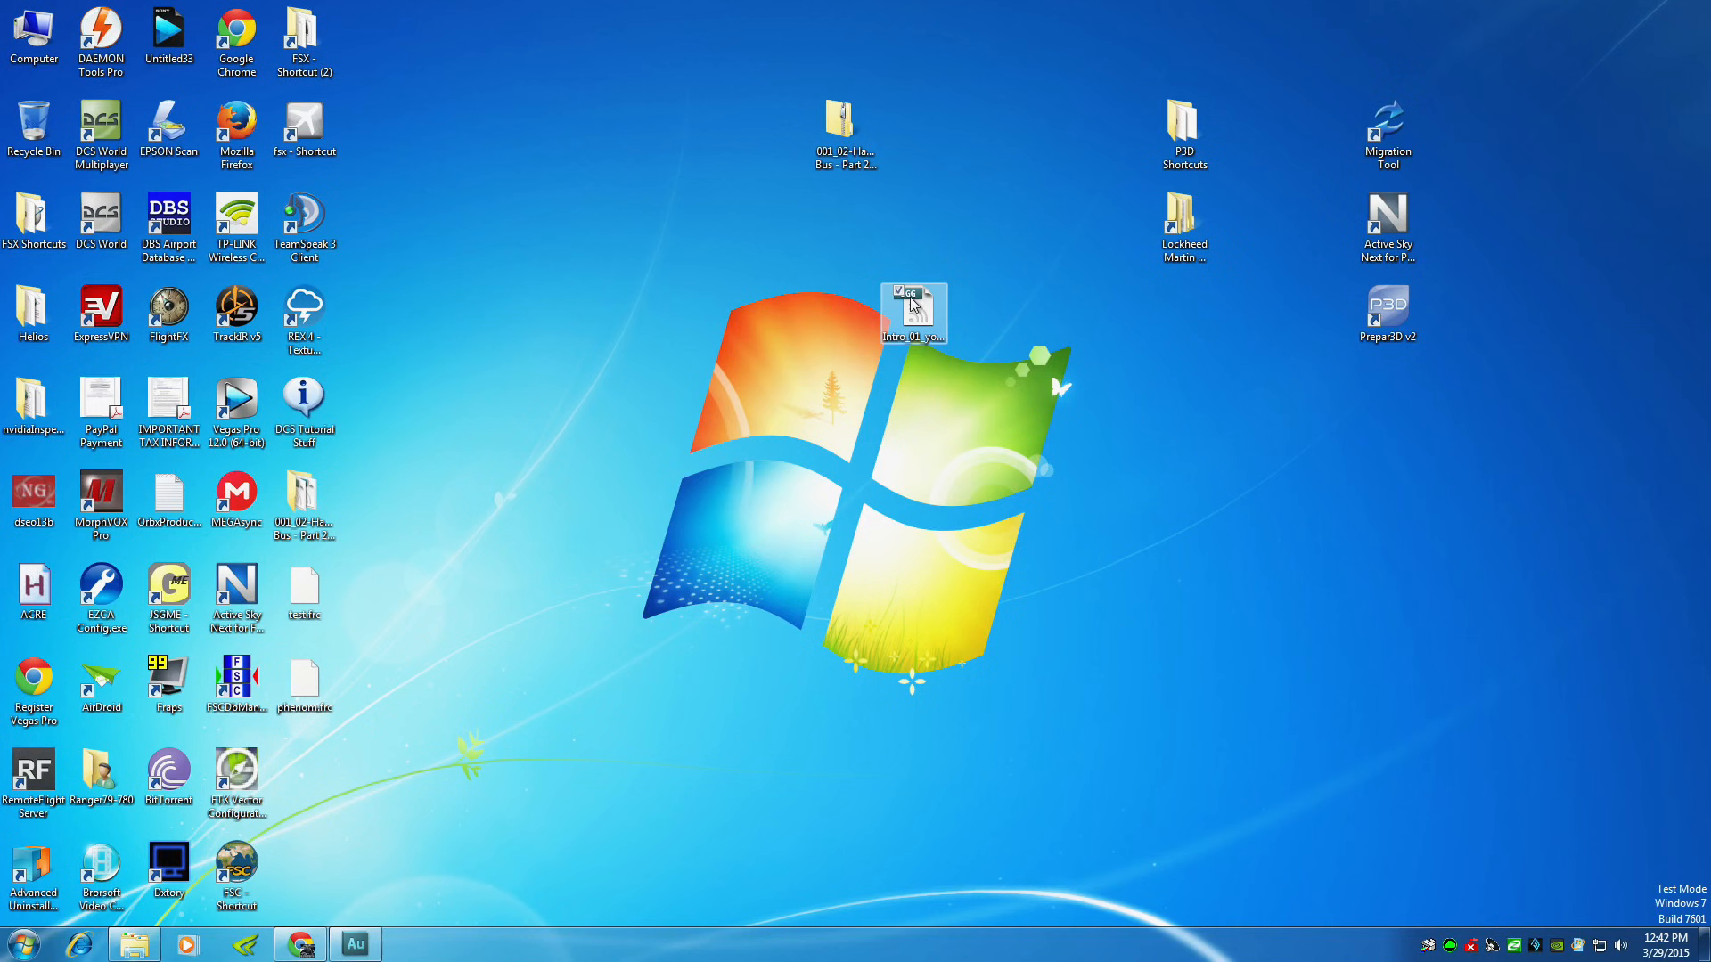
double_click(913, 310)
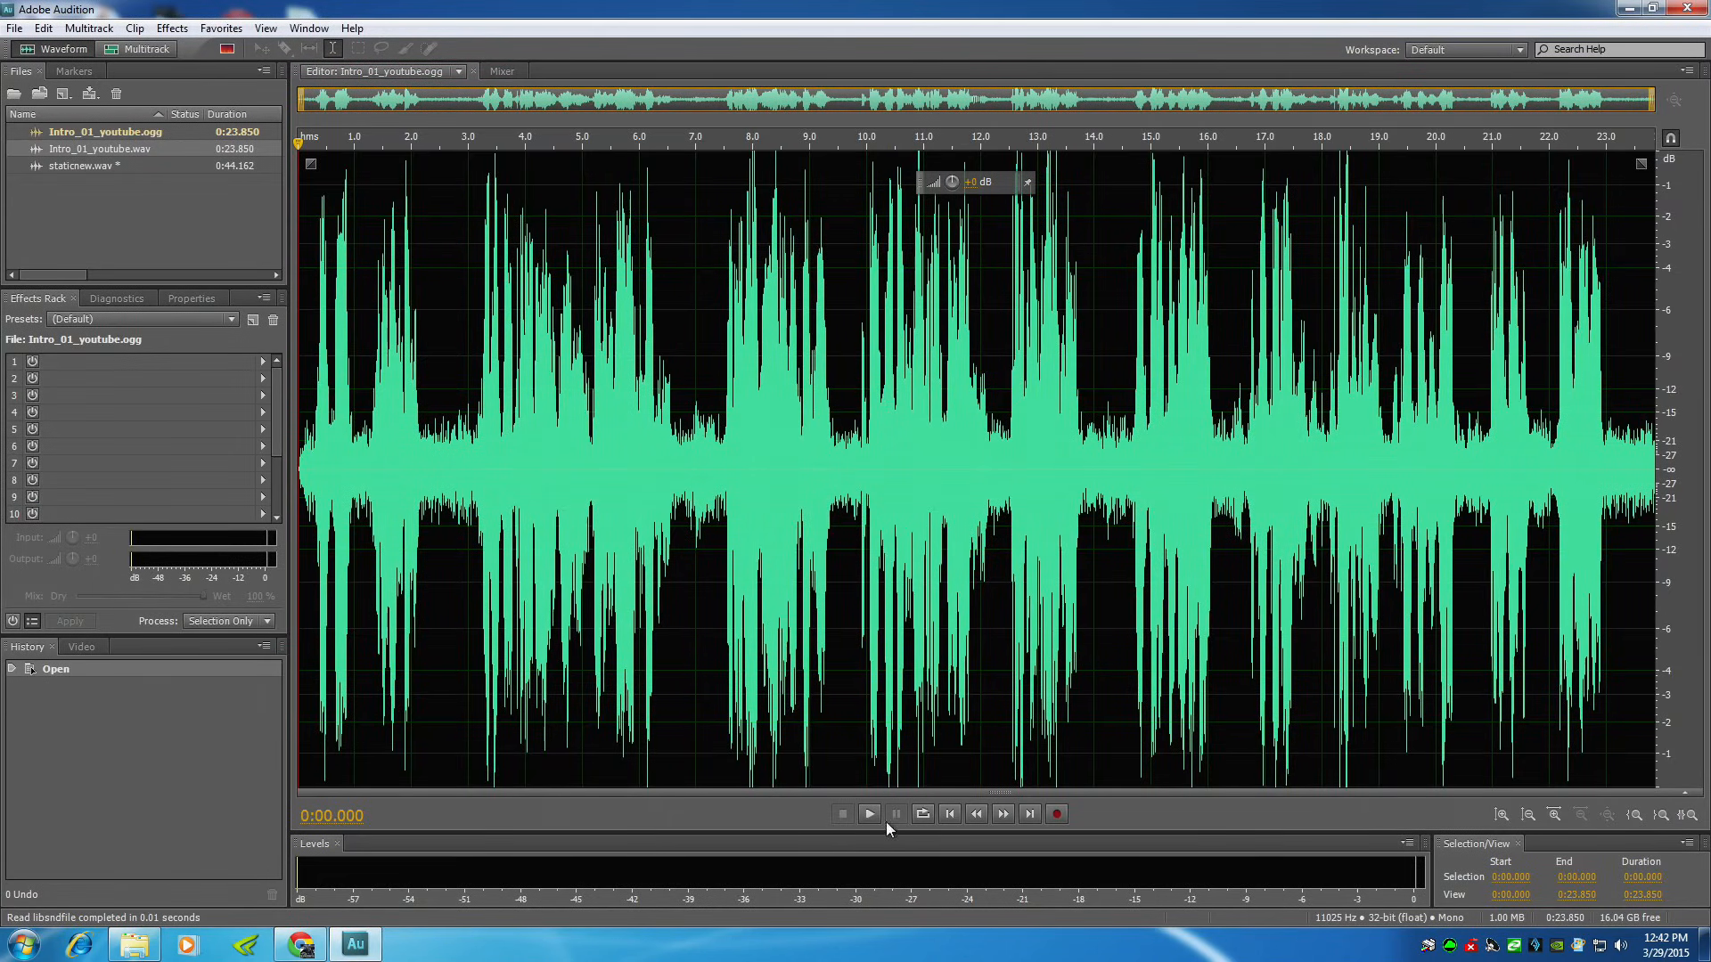
Step: Play the amplified Intro_01_youtube.ogg to check its level, then stop
click(869, 814)
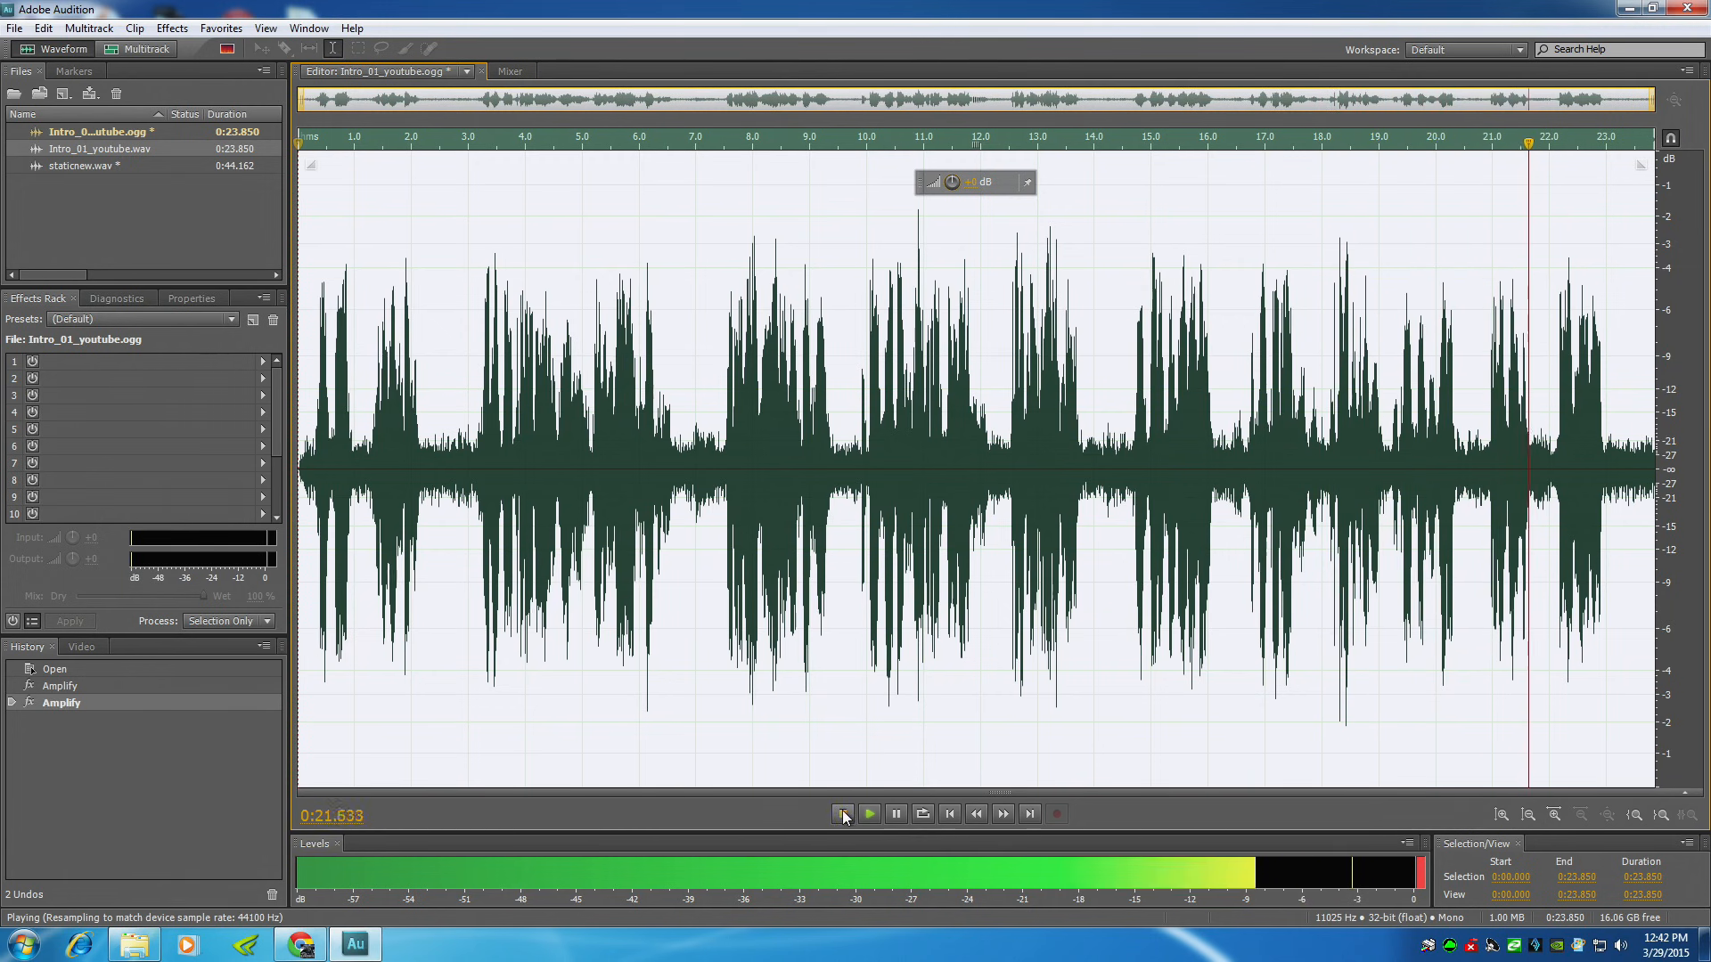
click(841, 814)
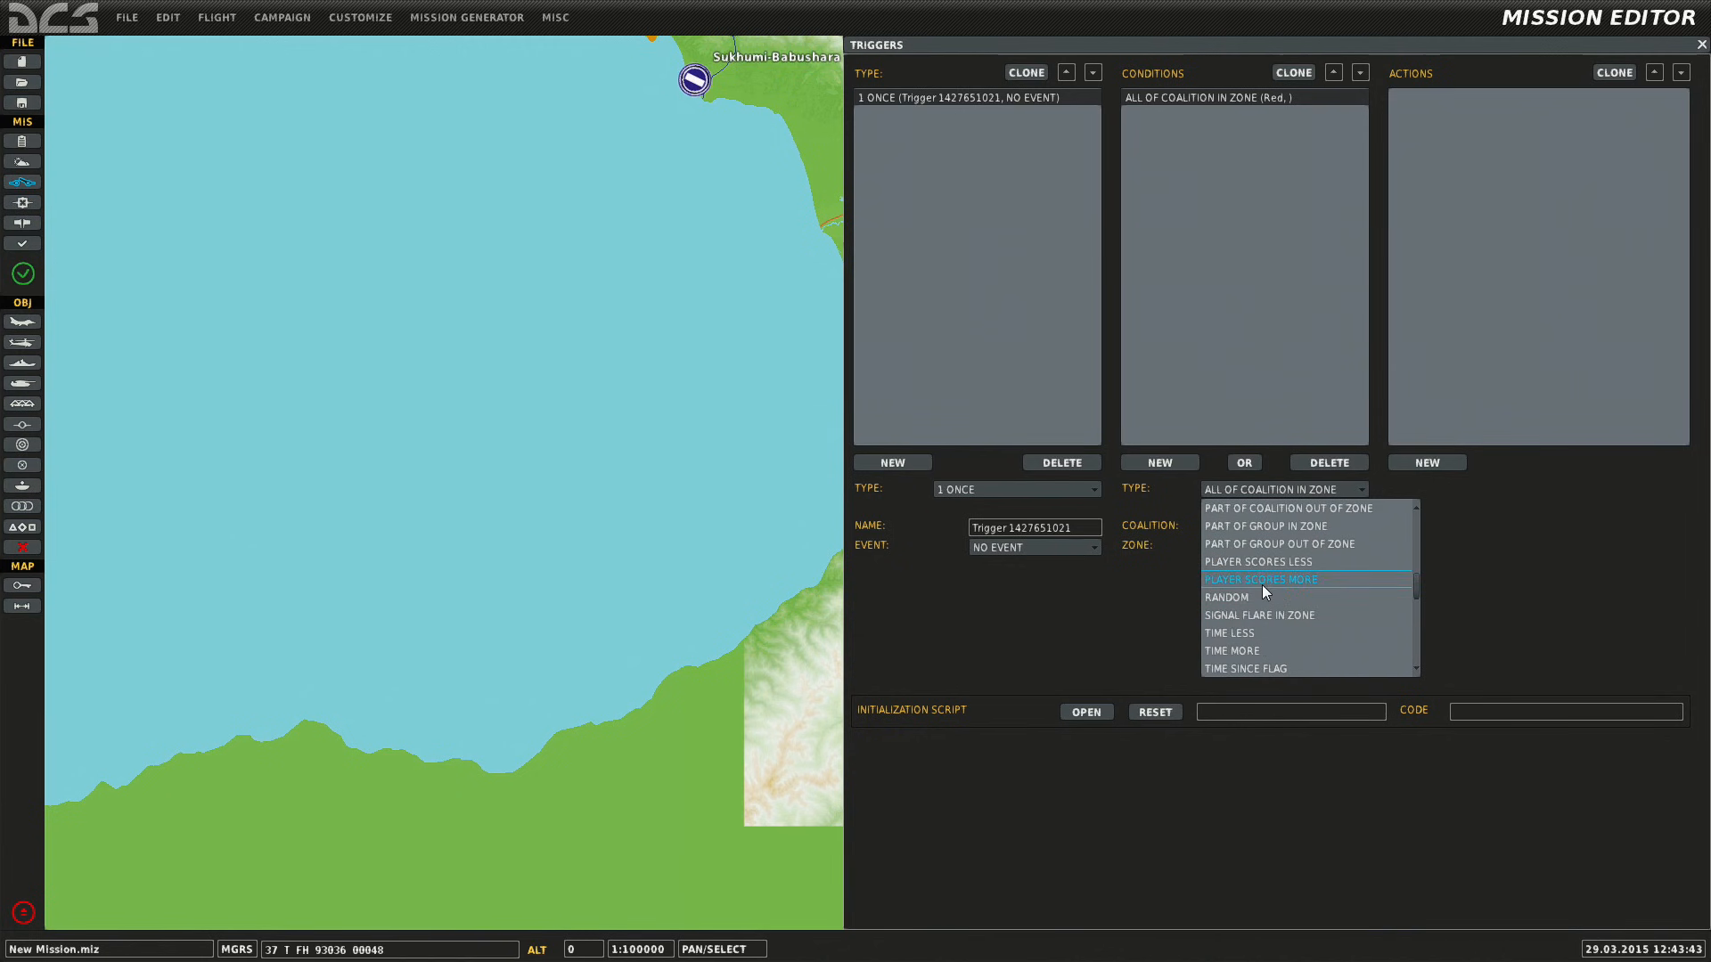
Step: Give the 1 ONCE trigger a TIME MORE 4-second condition and add a new action
click(1231, 651)
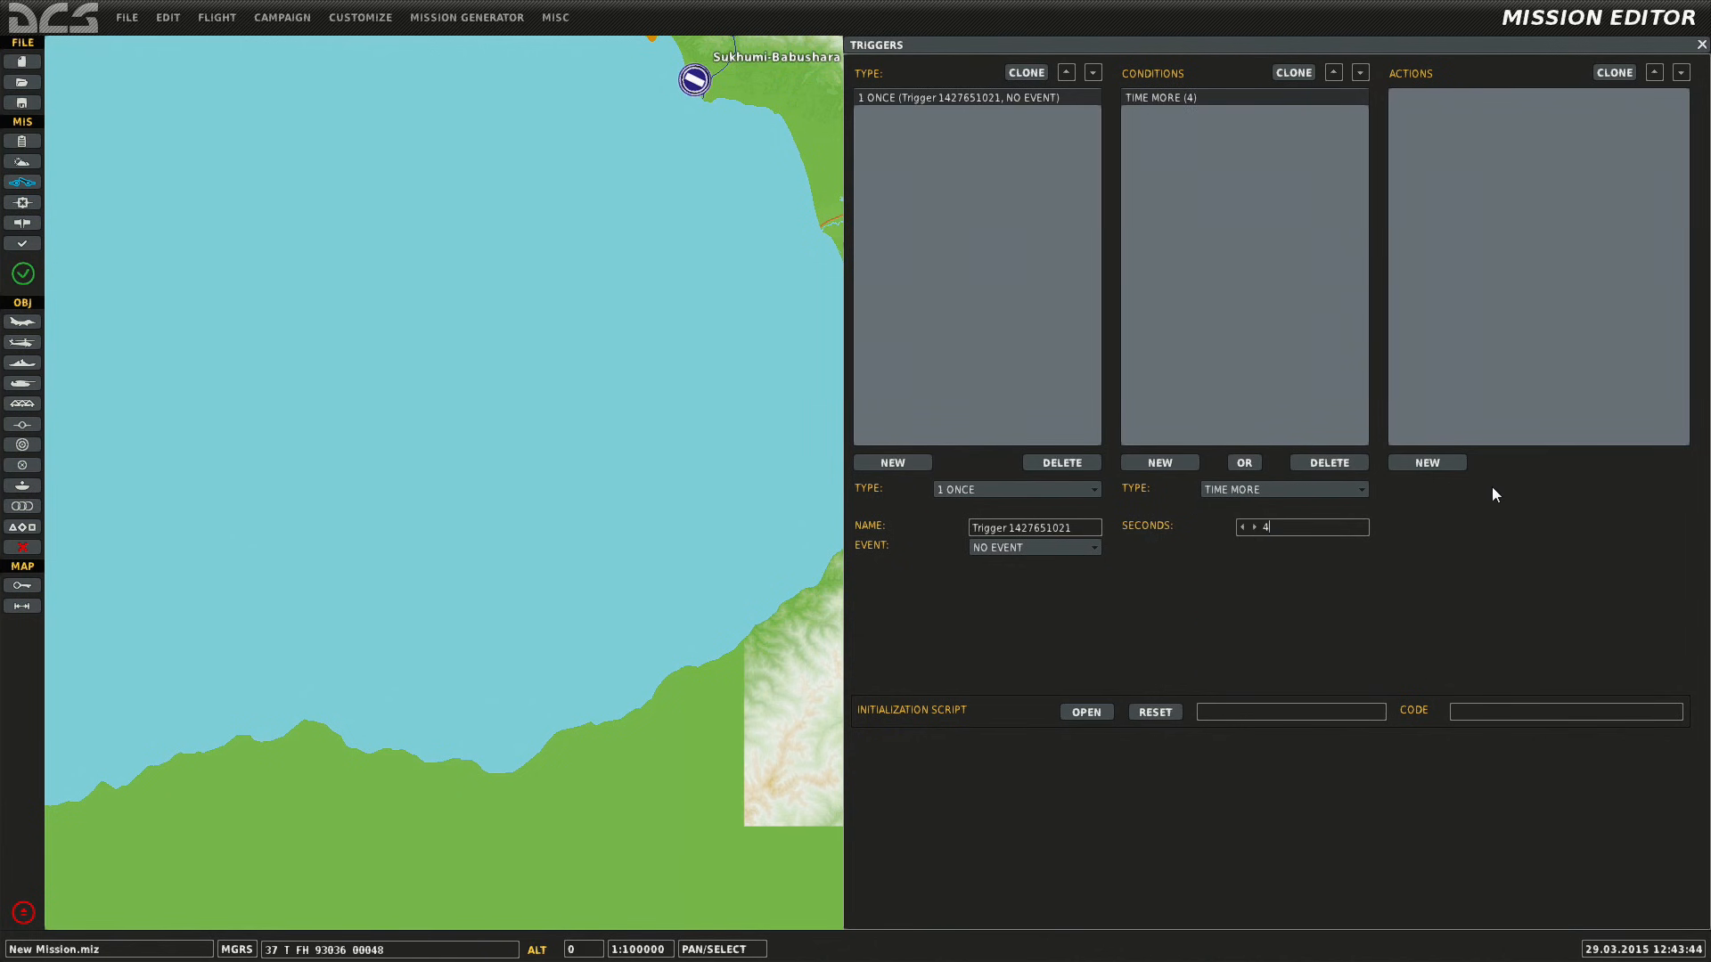
click(1427, 461)
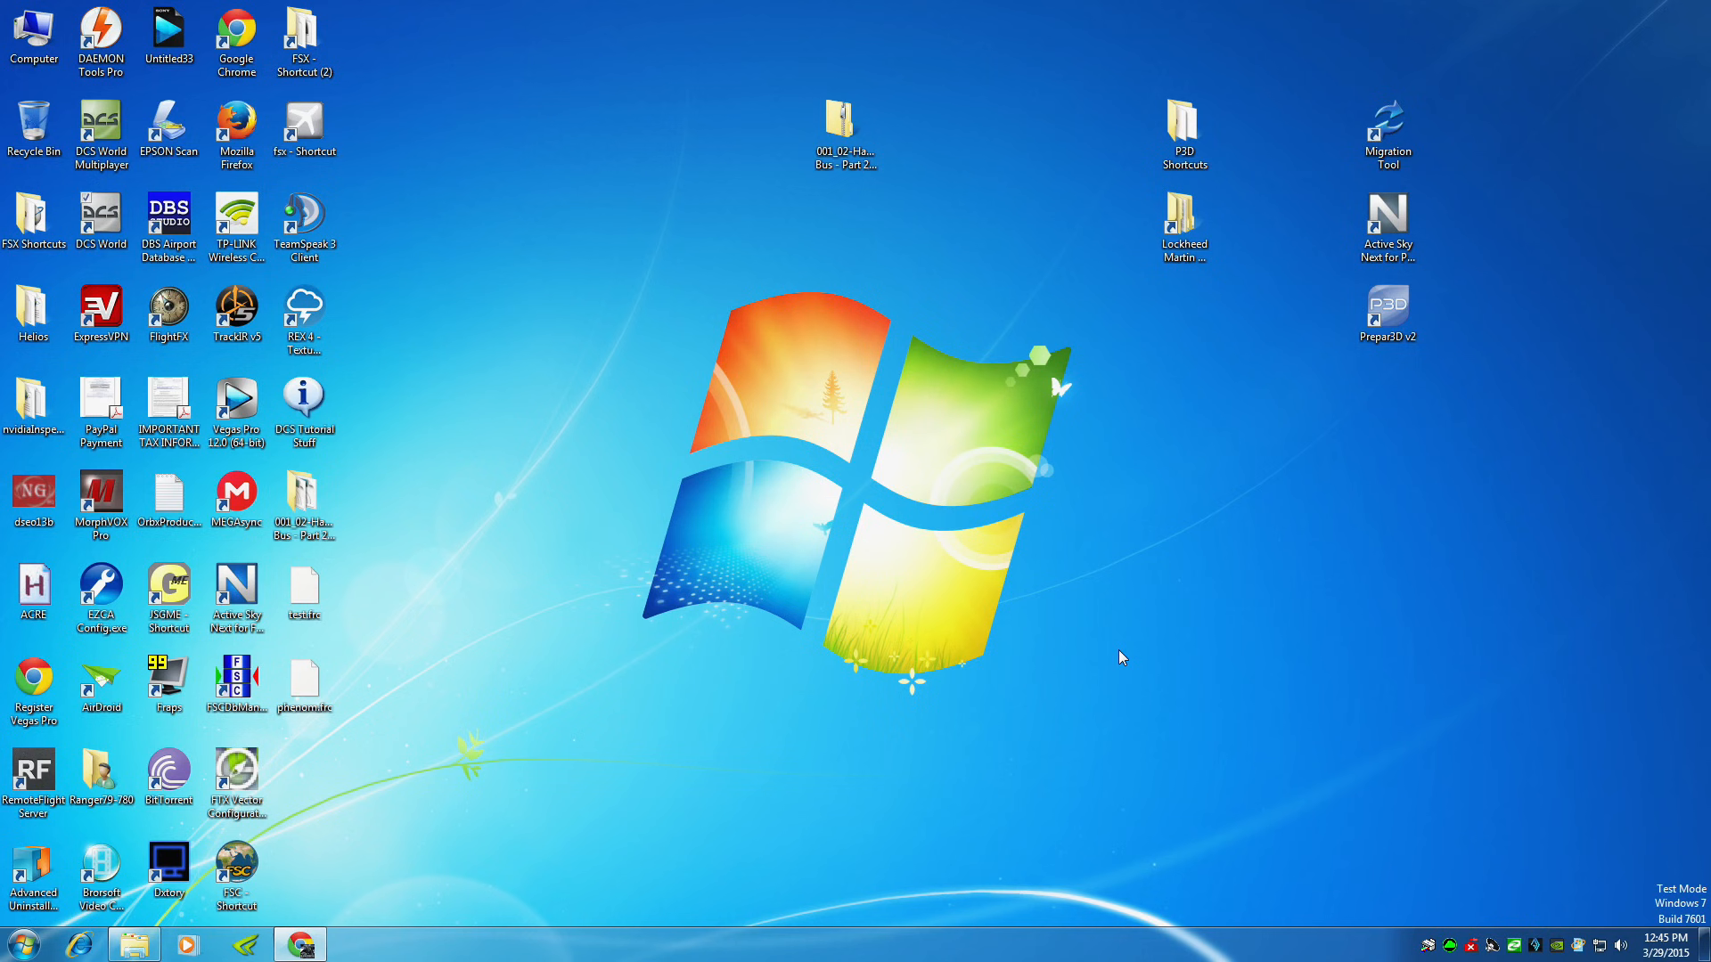
mouse_move(923, 635)
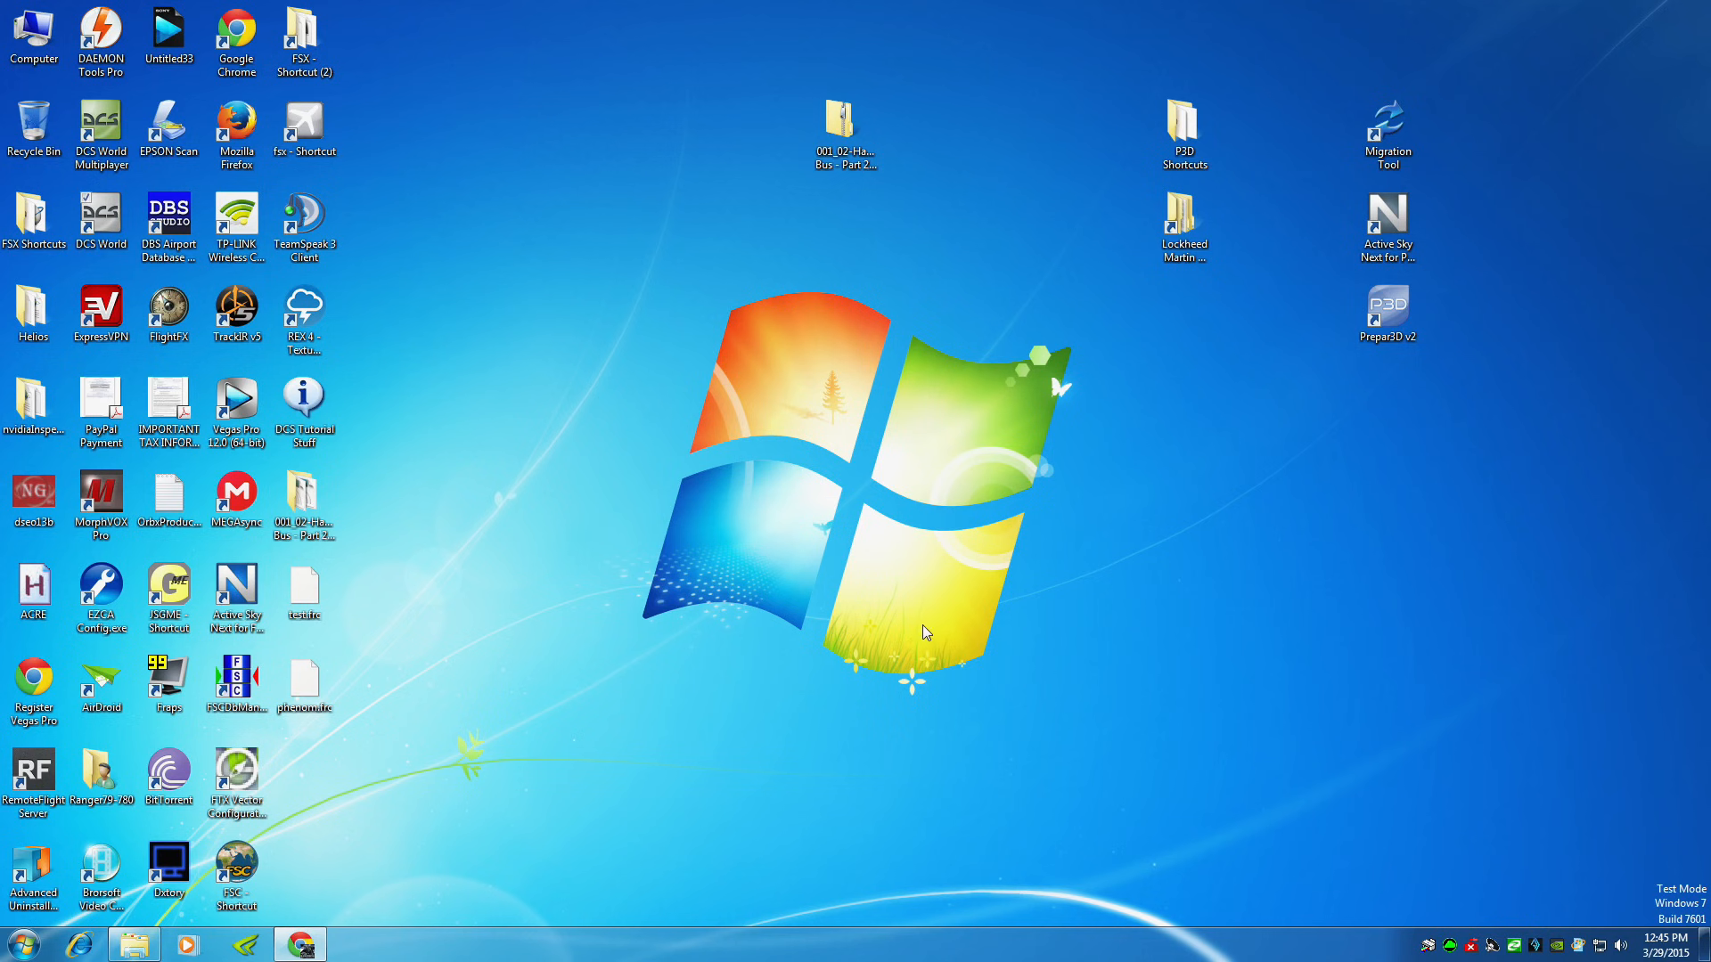